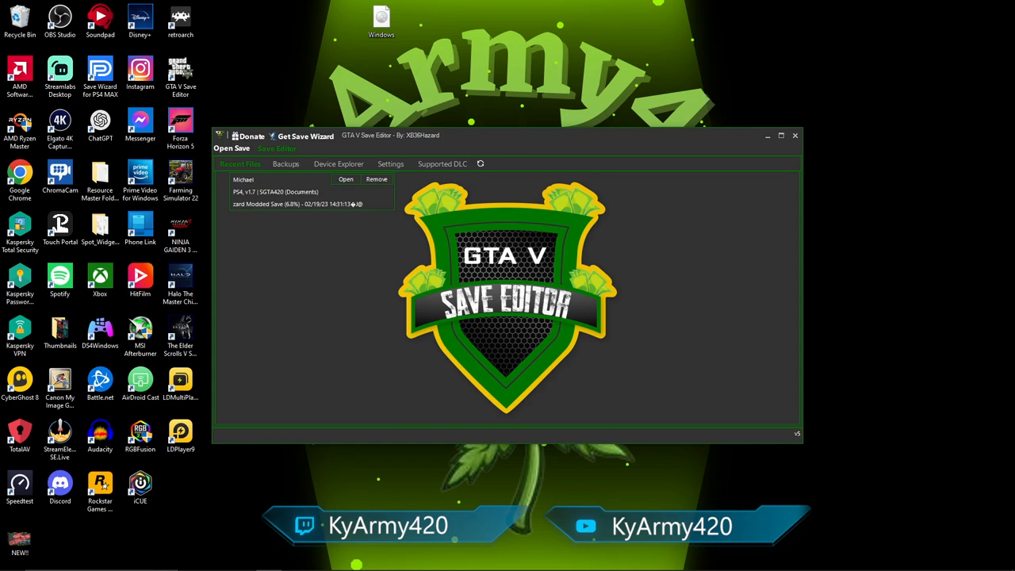
pyautogui.moveTo(821, 172)
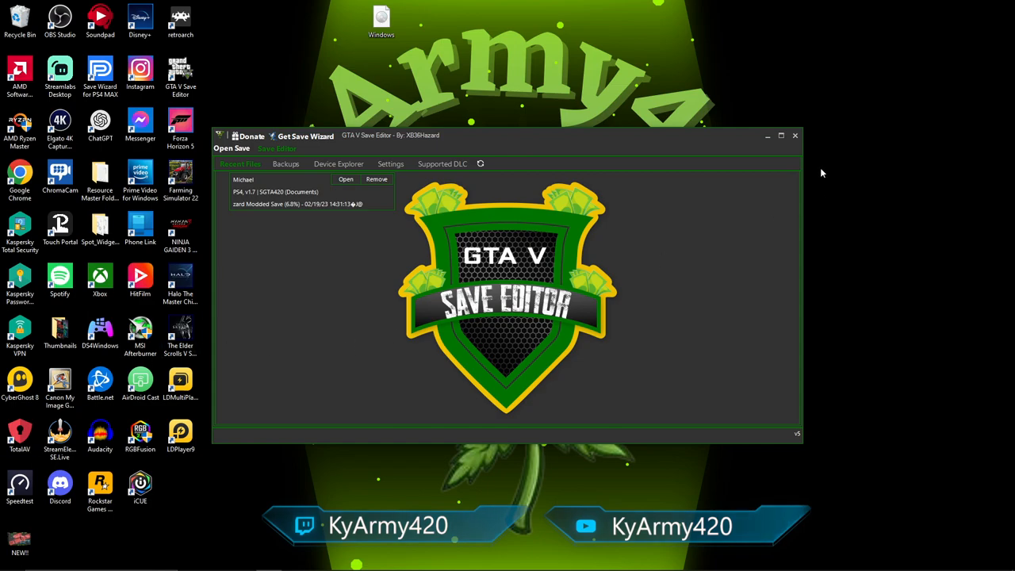
pyautogui.moveTo(500, 133)
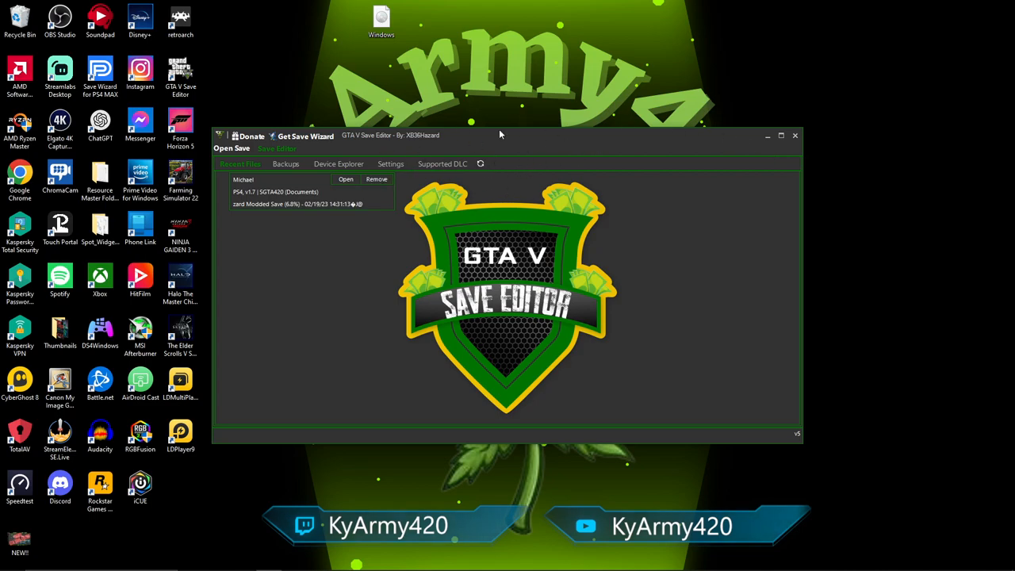
pyautogui.moveTo(476, 144)
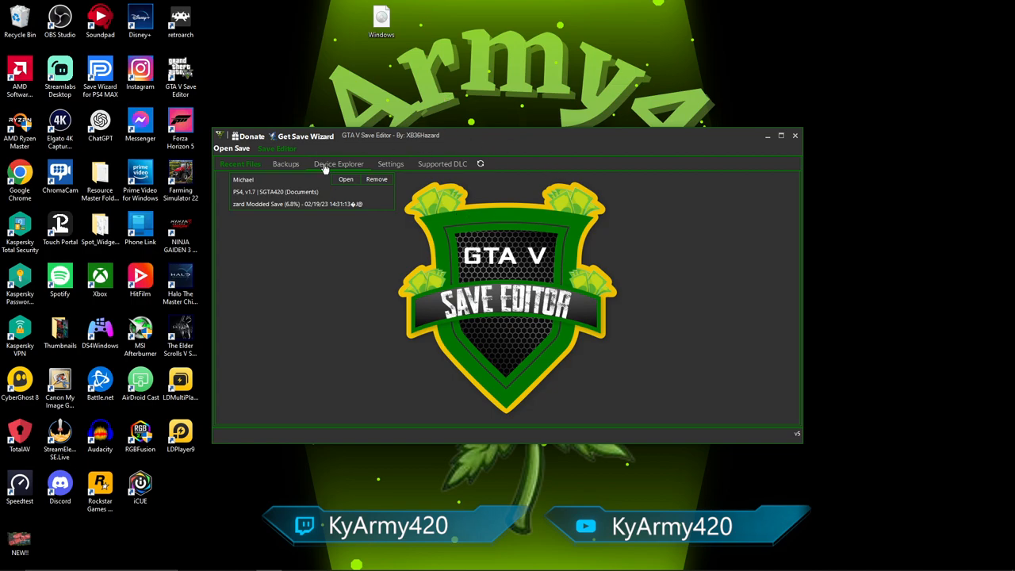
pyautogui.moveTo(457, 139)
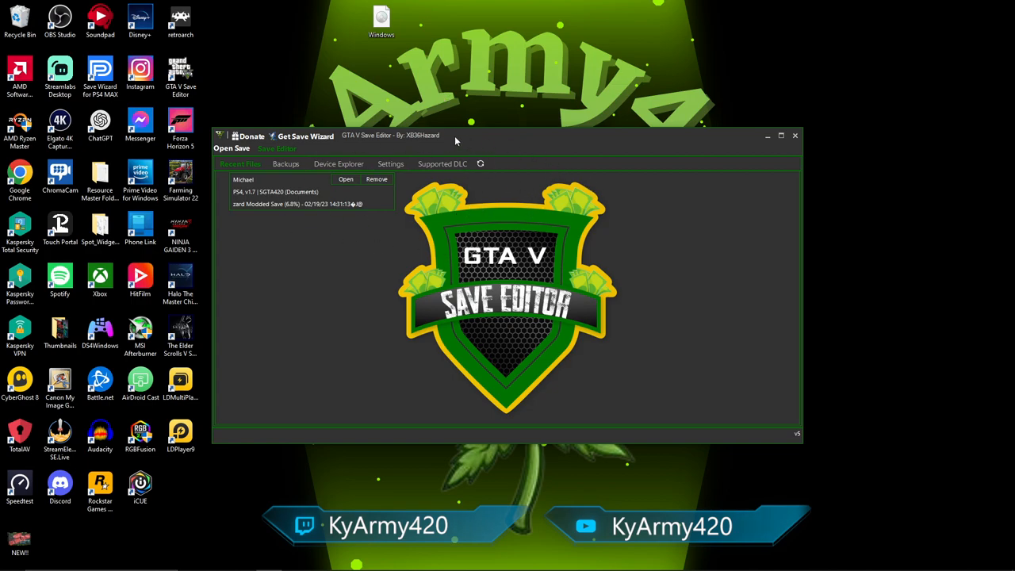
pyautogui.moveTo(389, 143)
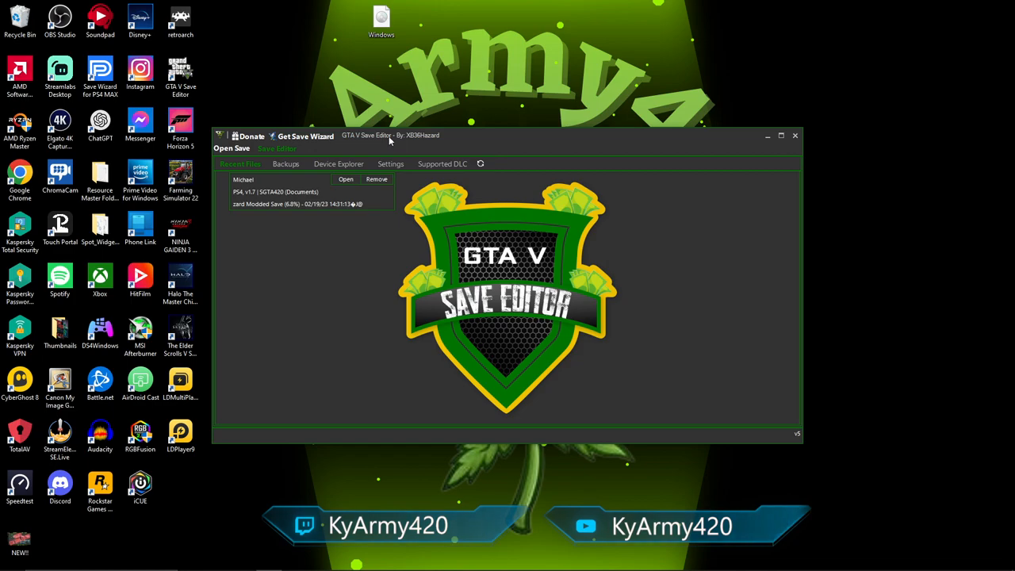
pyautogui.moveTo(472, 136)
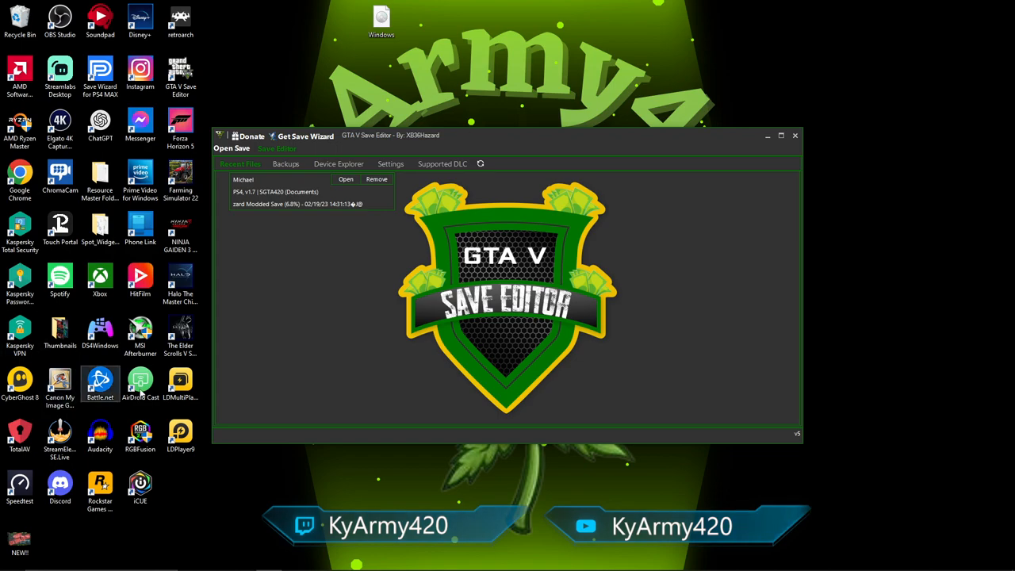
pyautogui.moveTo(539, 143)
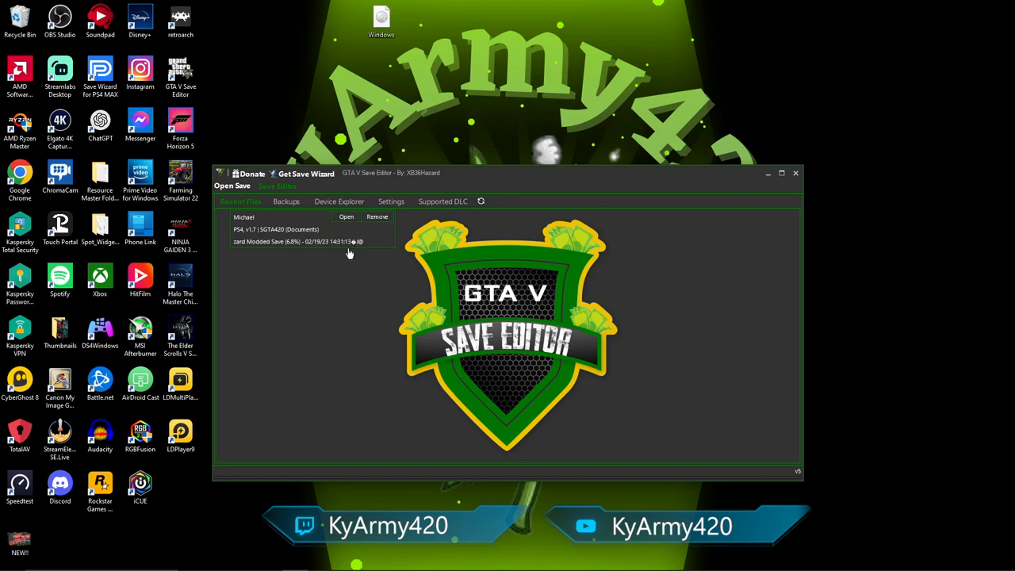
pyautogui.moveTo(298, 265)
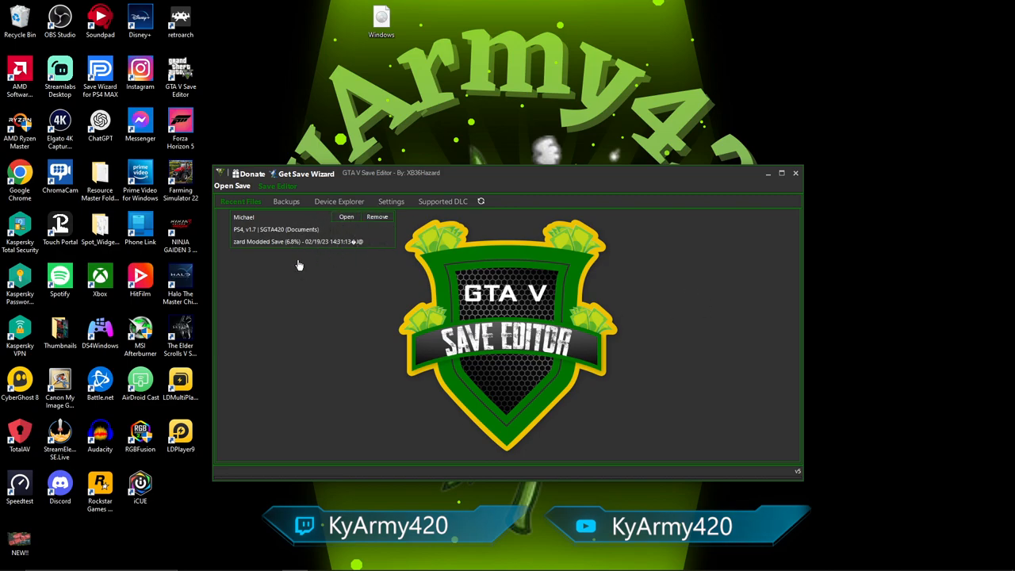
pyautogui.moveTo(552, 175)
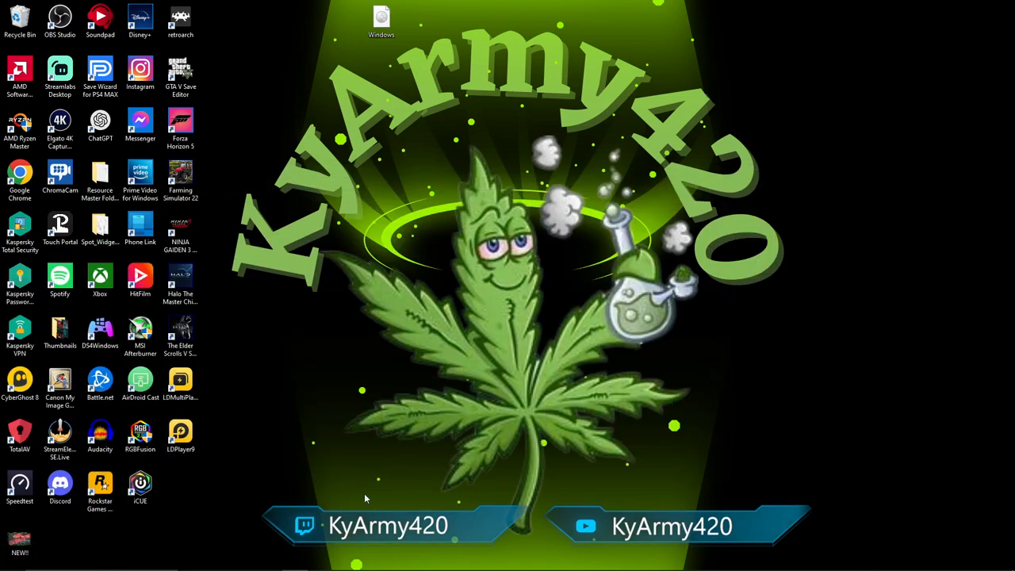
pyautogui.moveTo(244, 561)
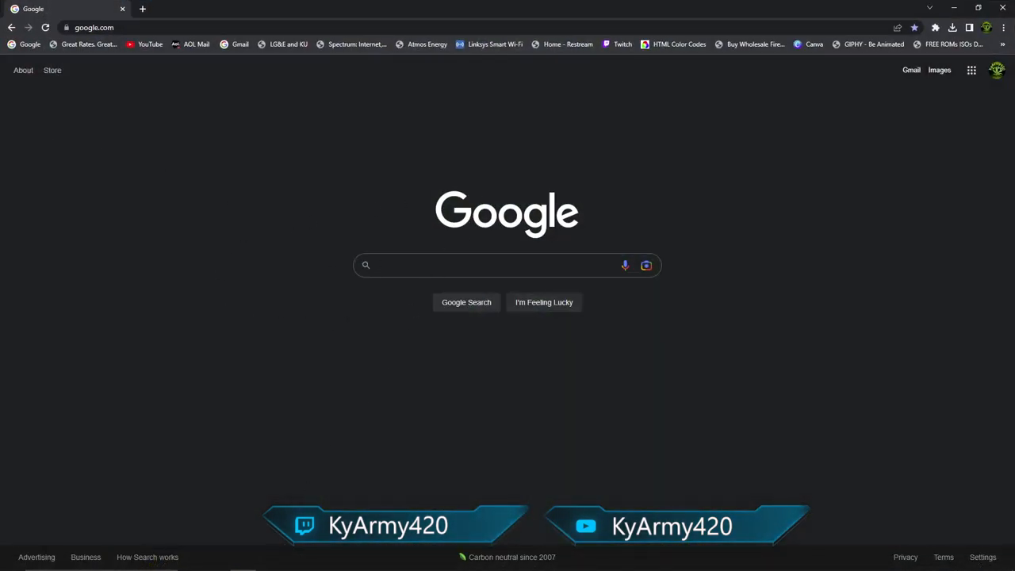
# Step: Search Google for 'xb36hazard launcher' and bring up the results
pyautogui.click(507, 265)
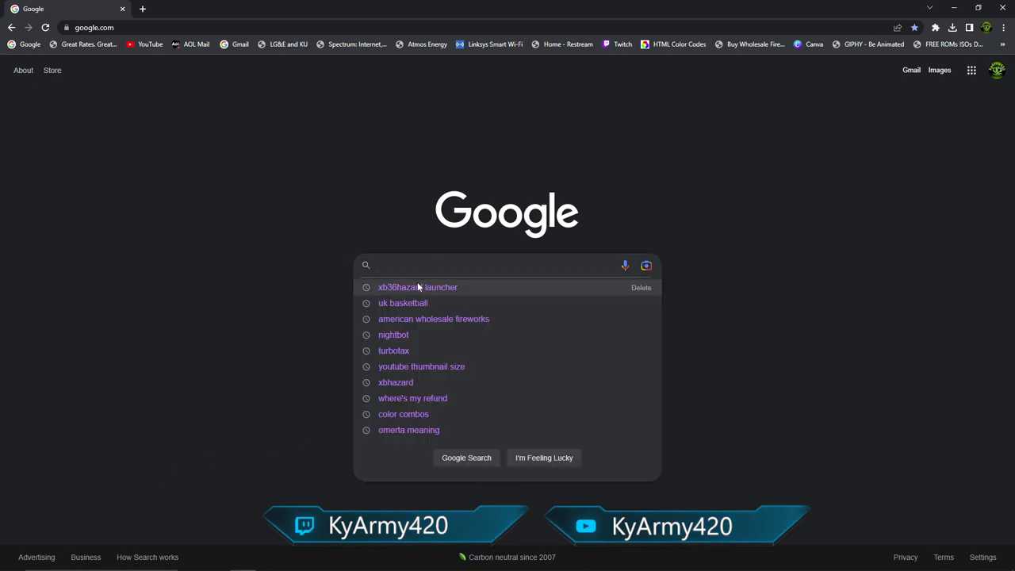
pyautogui.click(418, 287)
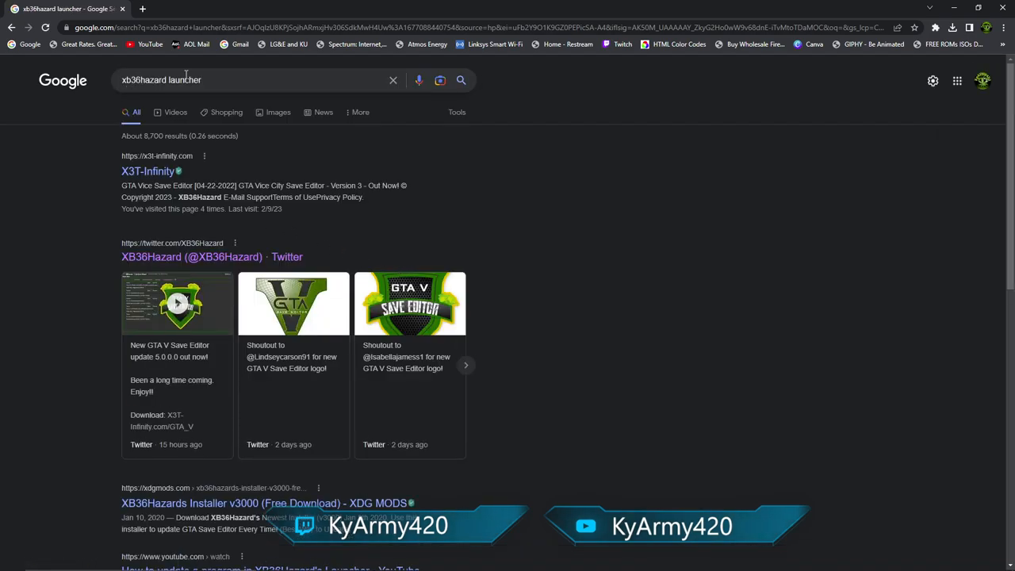
pyautogui.click(148, 171)
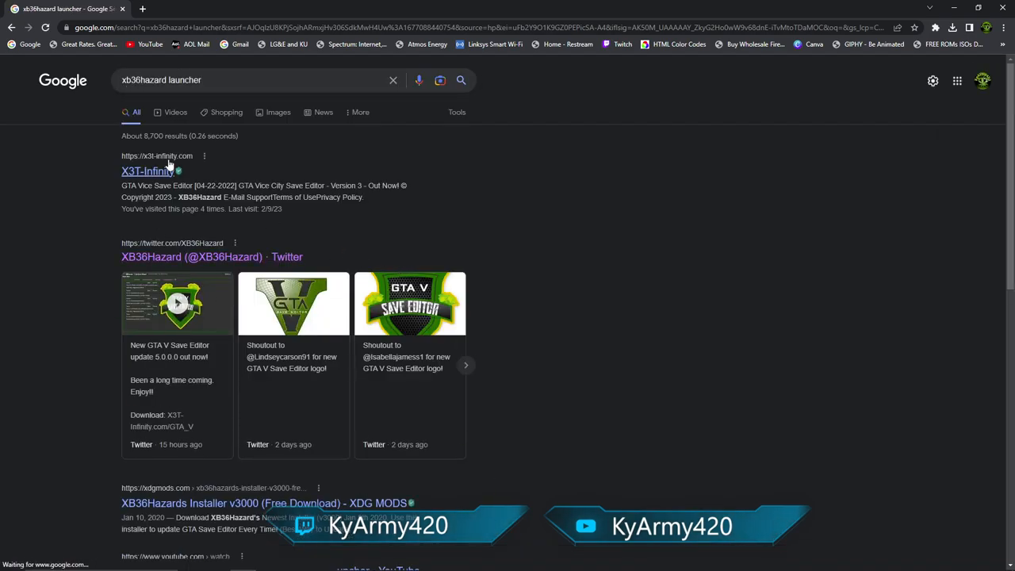
pyautogui.moveTo(151, 257)
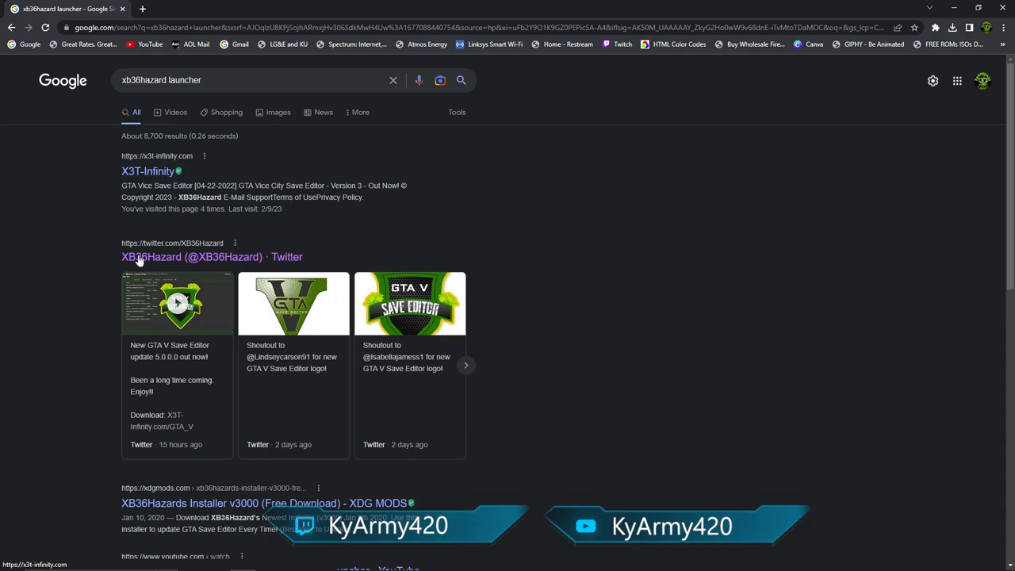
pyautogui.moveTo(173, 260)
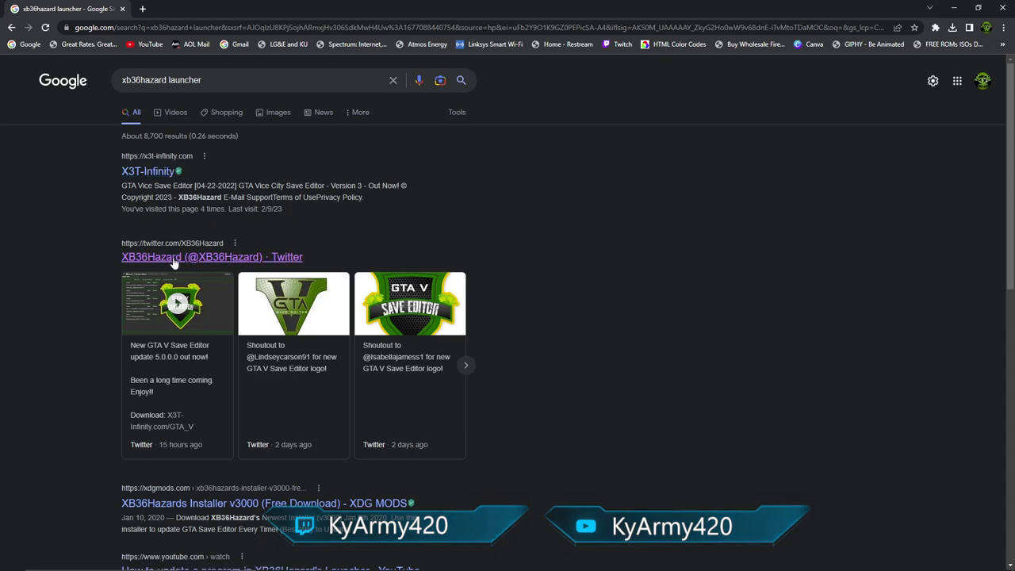
pyautogui.moveTo(174, 256)
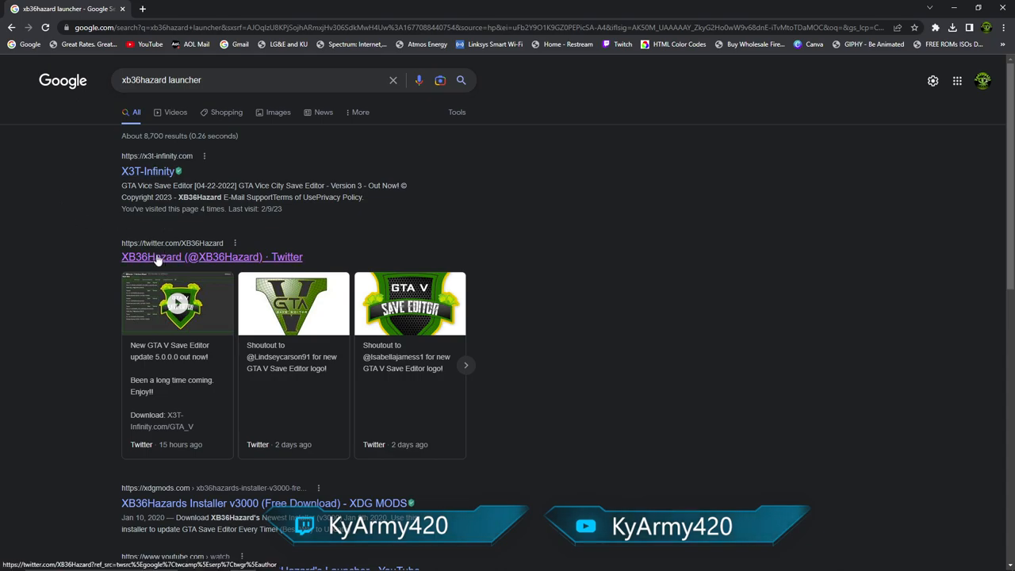
pyautogui.moveTo(344, 320)
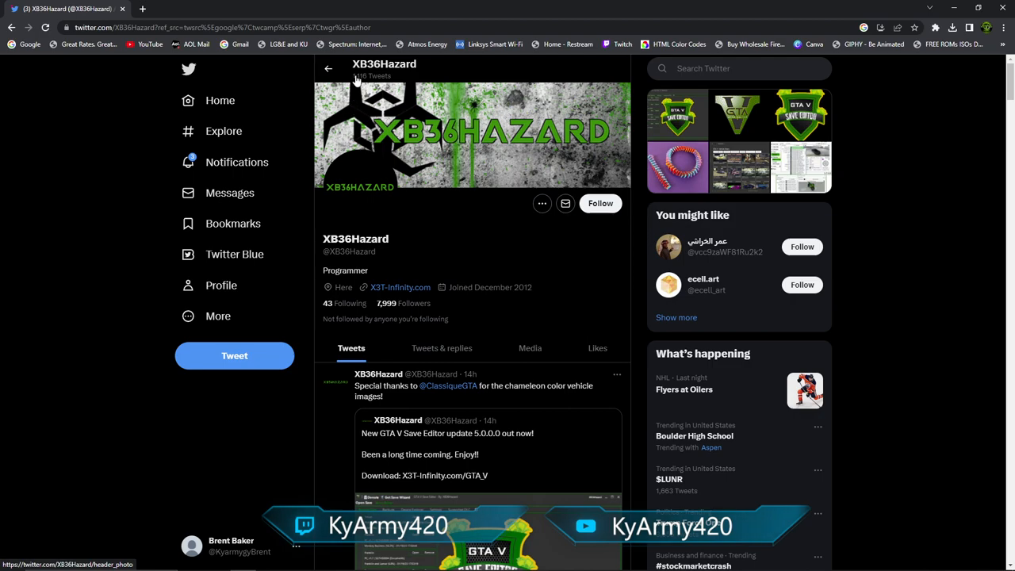
pyautogui.moveTo(510, 209)
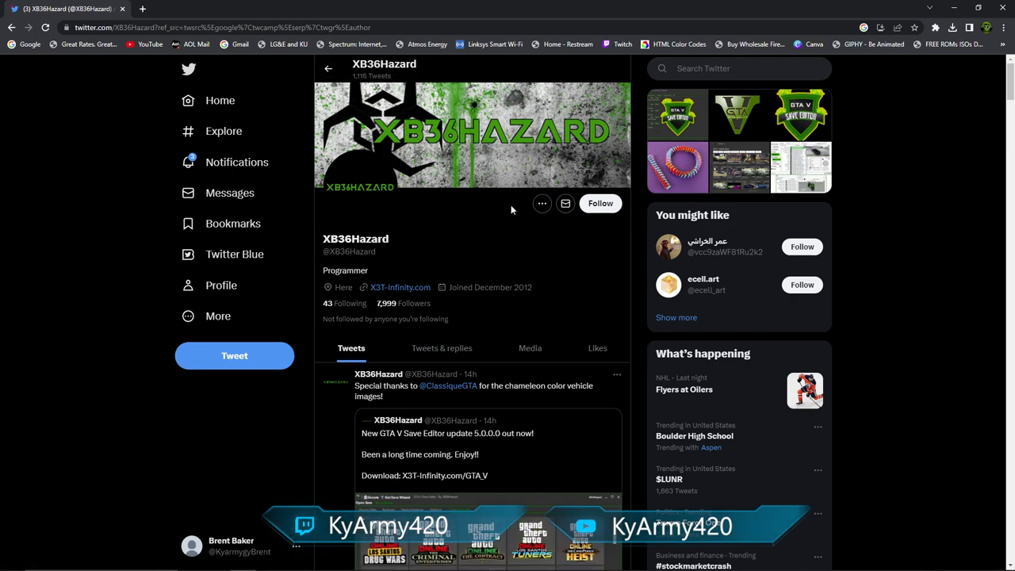
# Step: Open the GTA V Save Editor 5.0.0.0 download link from XB36Hazard's update tweet
pyautogui.scroll(-3)
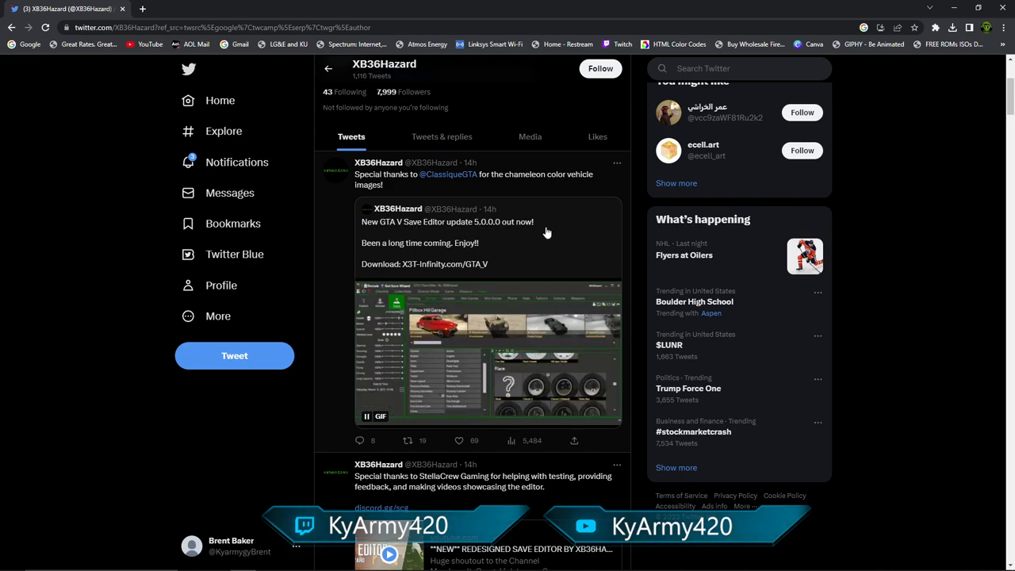
pyautogui.moveTo(399, 252)
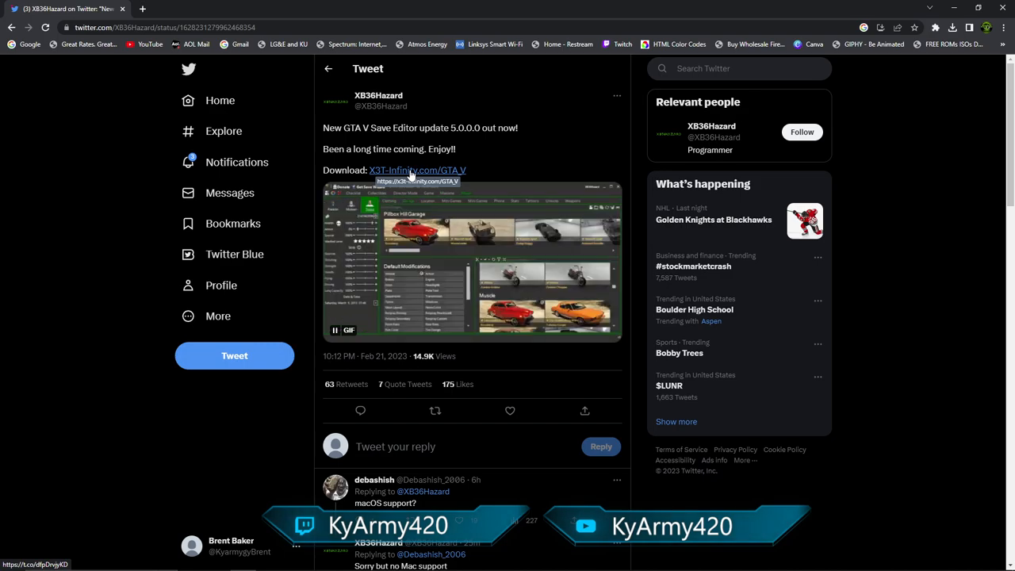
pyautogui.click(417, 170)
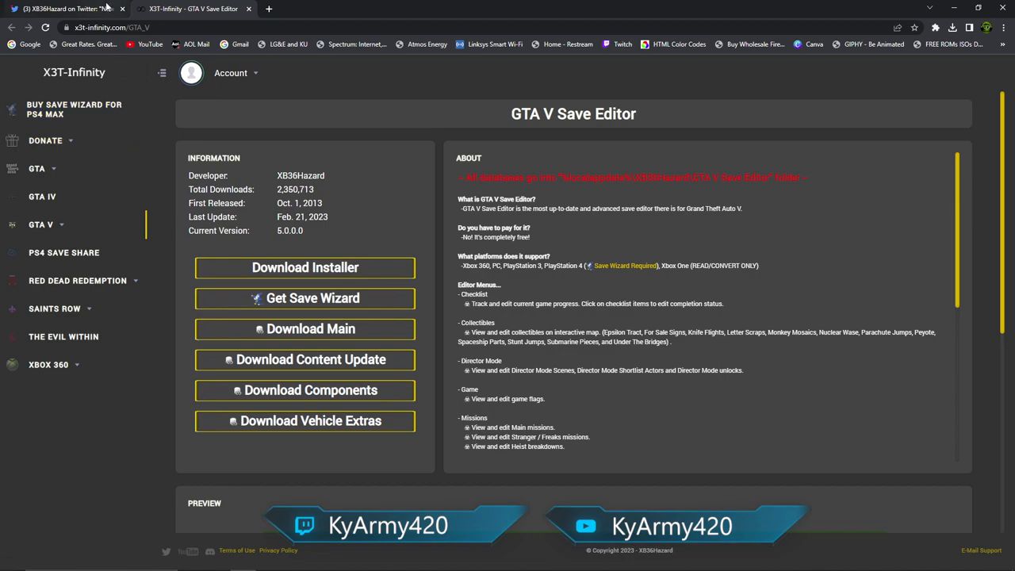
pyautogui.moveTo(67, 10)
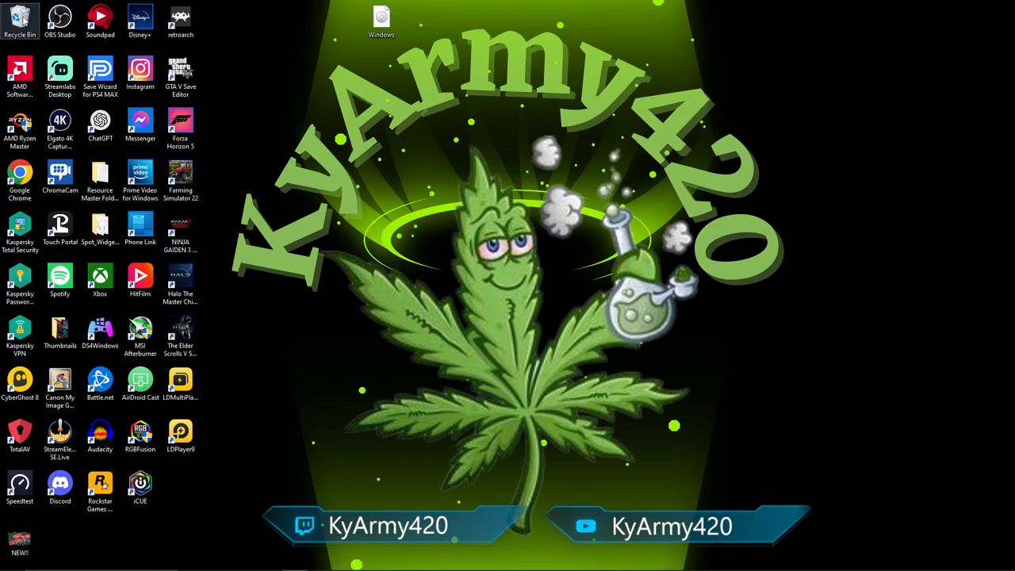
pyautogui.moveTo(285, 492)
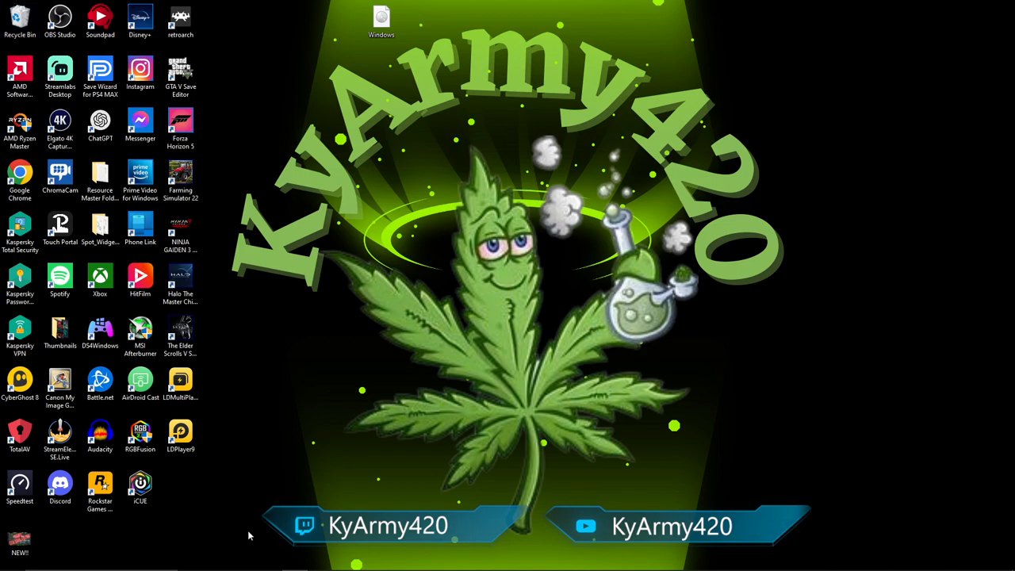
pyautogui.moveTo(205, 509)
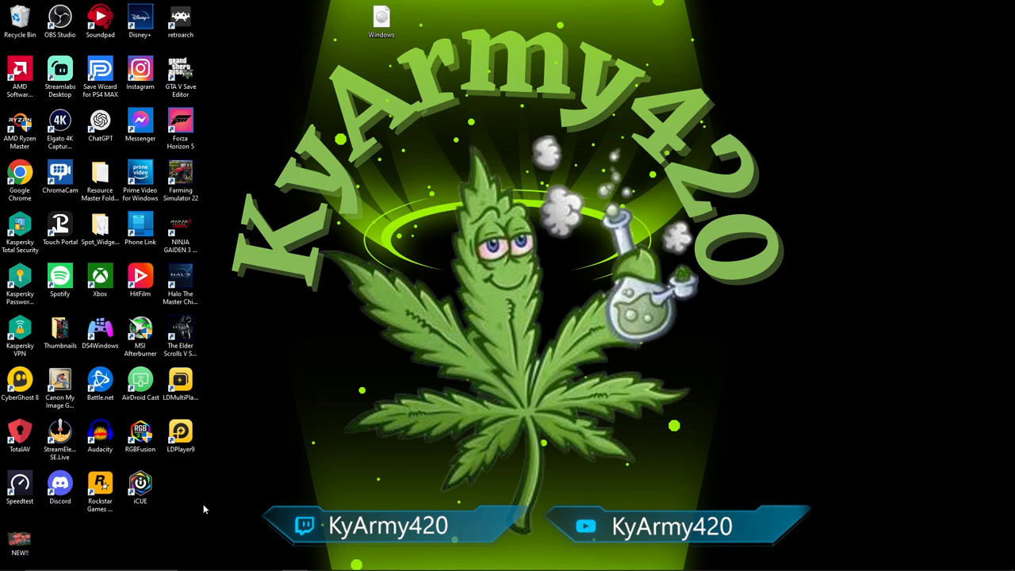
pyautogui.moveTo(107, 314)
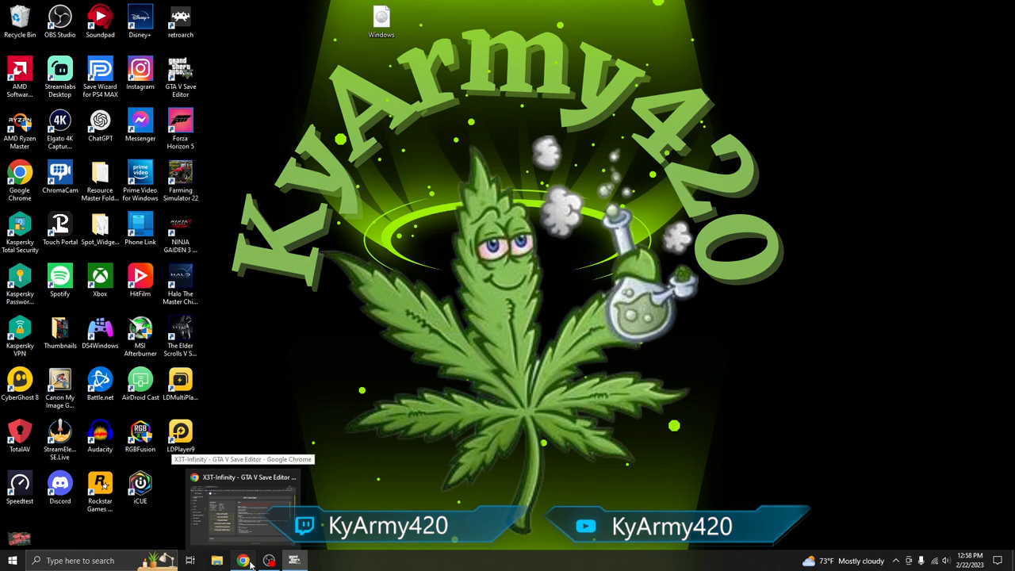
# Step: Bring the X3T-Infinity GTA V Save Editor page back into view
pyautogui.click(244, 507)
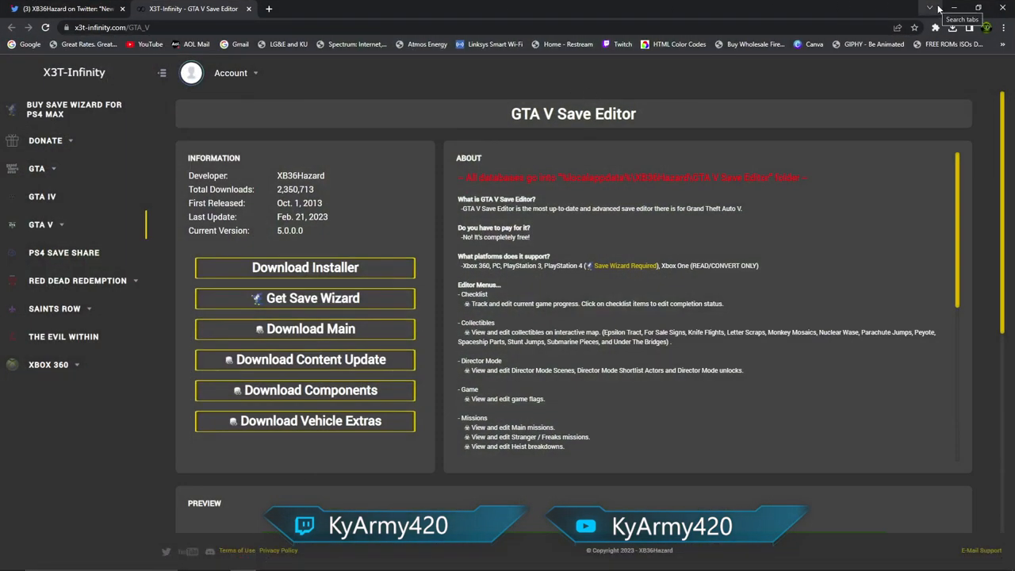
pyautogui.moveTo(951, 8)
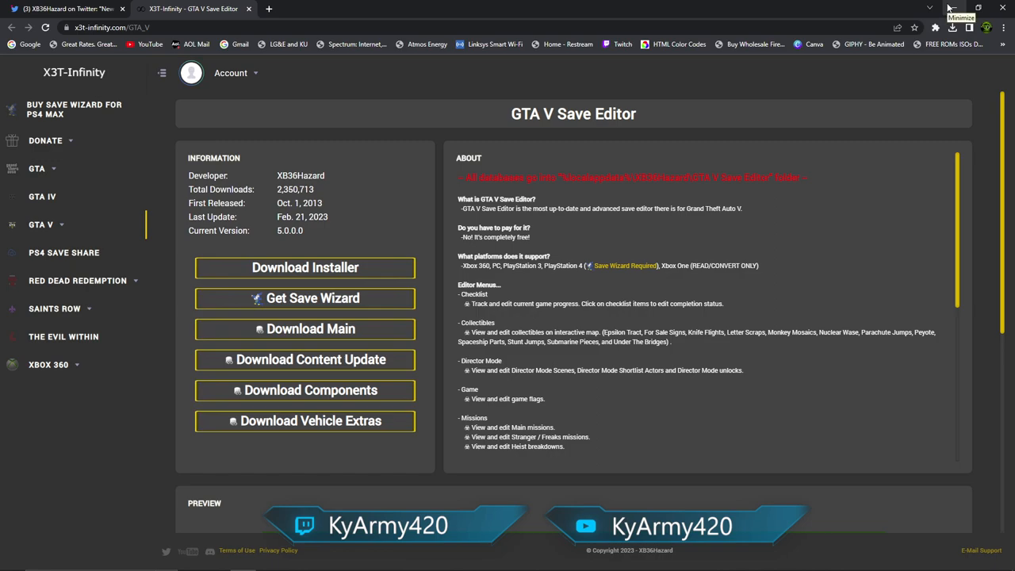
pyautogui.moveTo(796, 239)
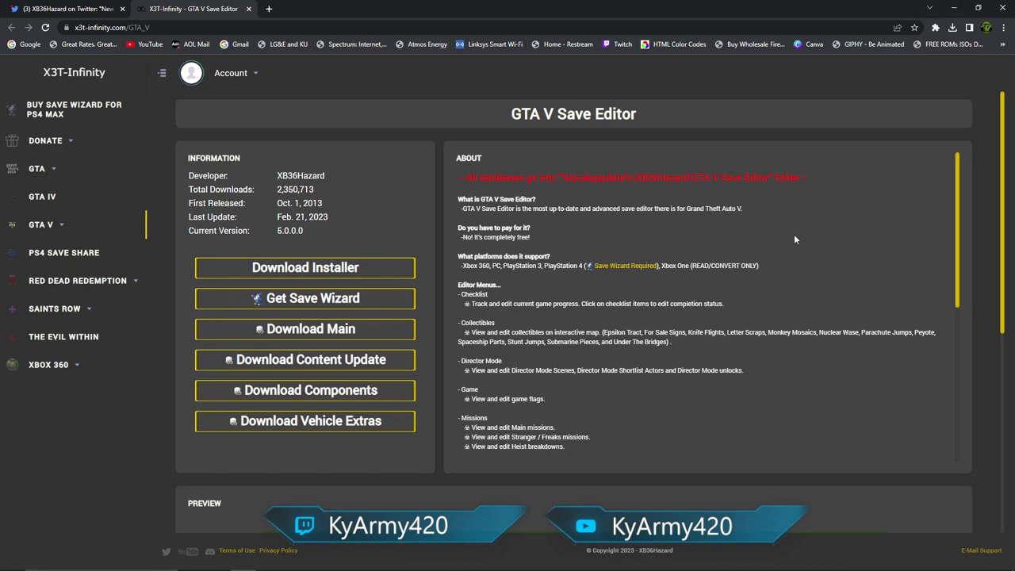
pyautogui.moveTo(301, 257)
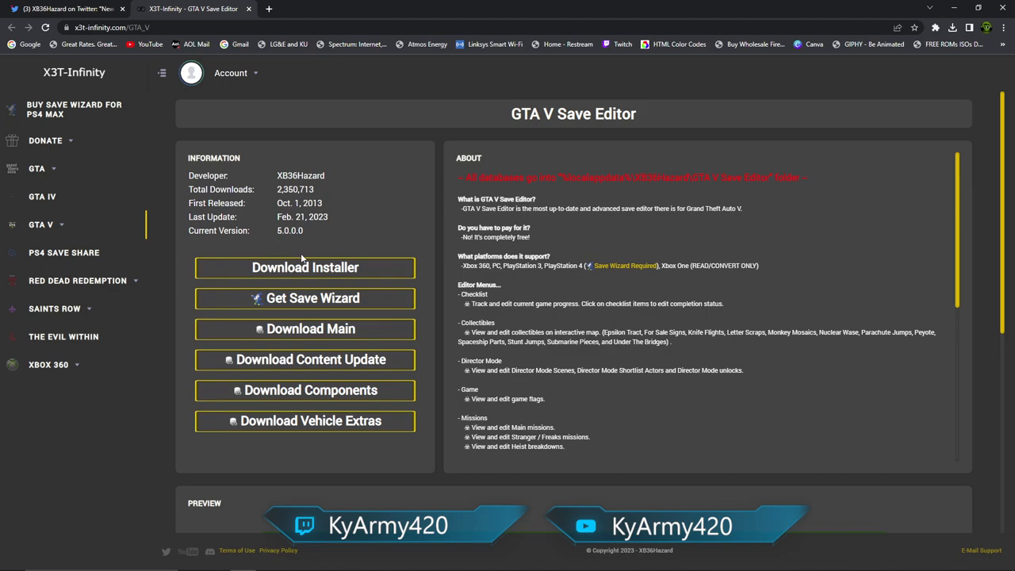
pyautogui.moveTo(394, 219)
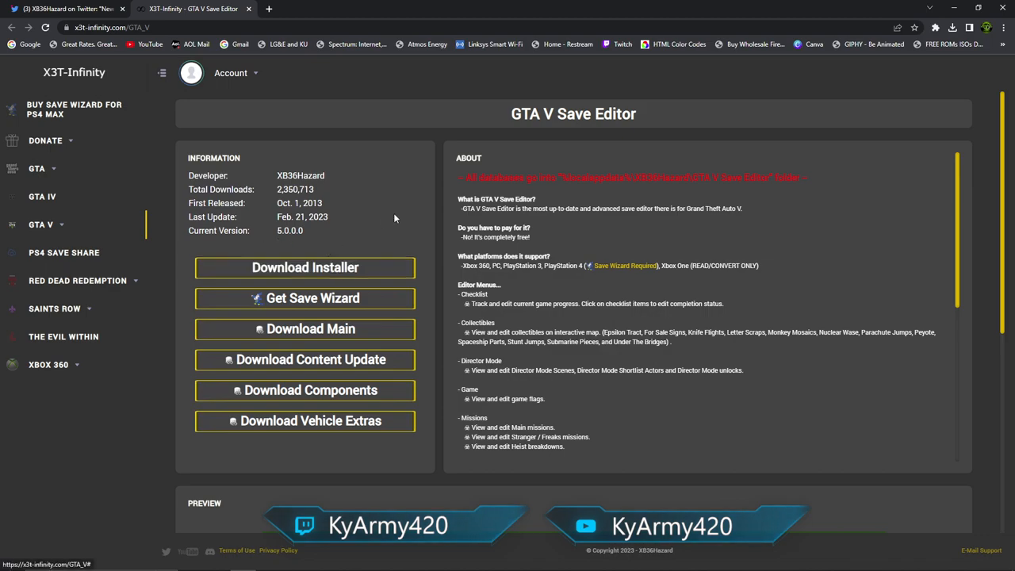
pyautogui.moveTo(358, 288)
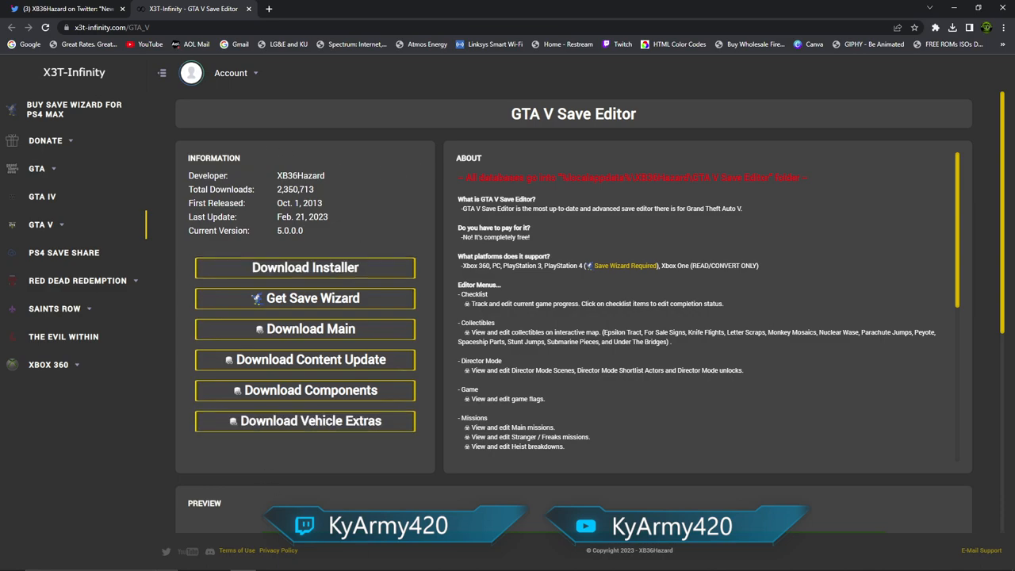
pyautogui.moveTo(171, 325)
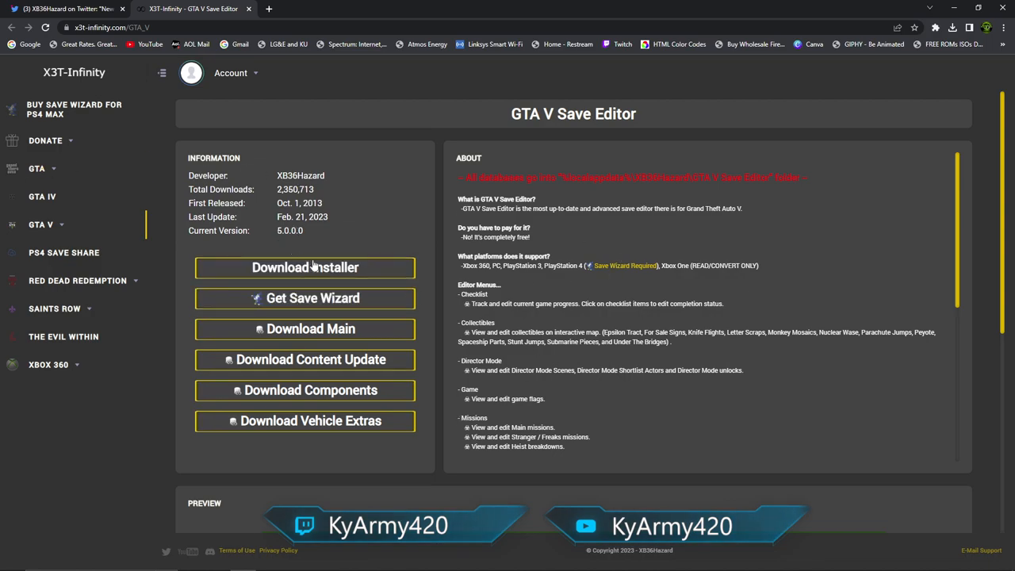
pyautogui.moveTo(304, 266)
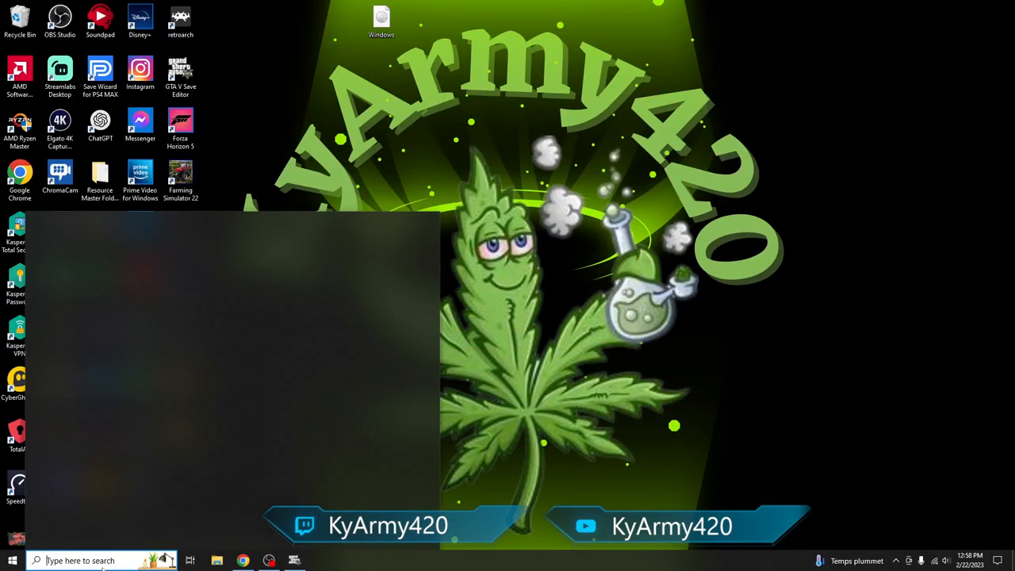
# Step: Find XB36Hazards Launcher via Windows search for 'xb', start it, and close its folder
pyautogui.click(79, 561)
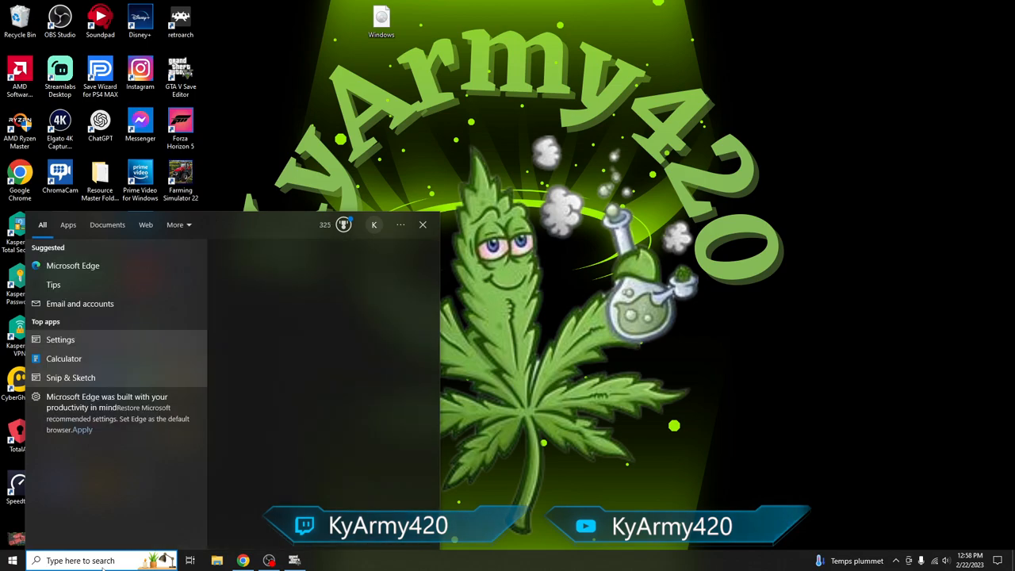
pyautogui.write('xb3')
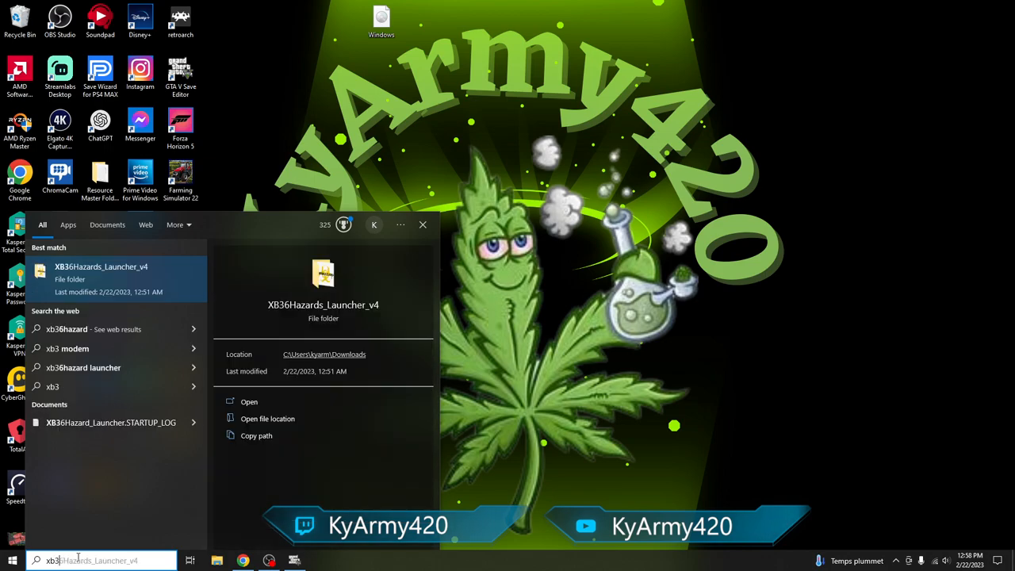
pyautogui.rightClick(101, 272)
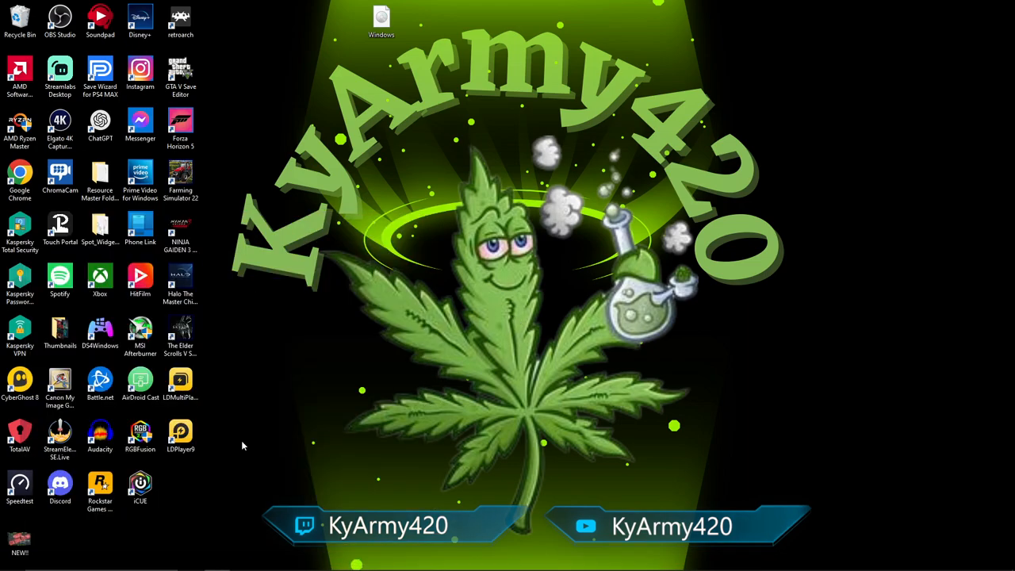
pyautogui.moveTo(133, 523)
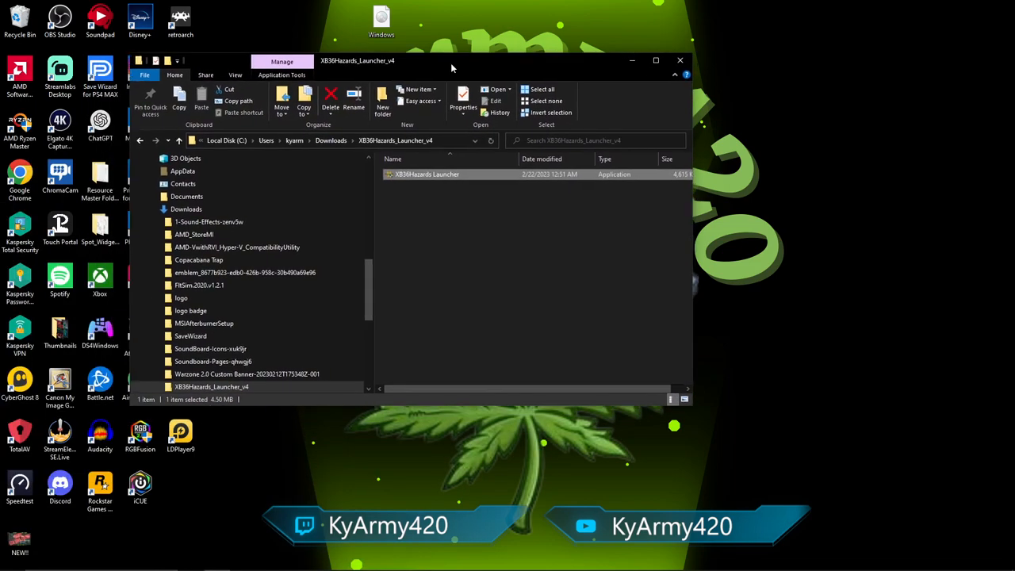
pyautogui.doubleClick(427, 173)
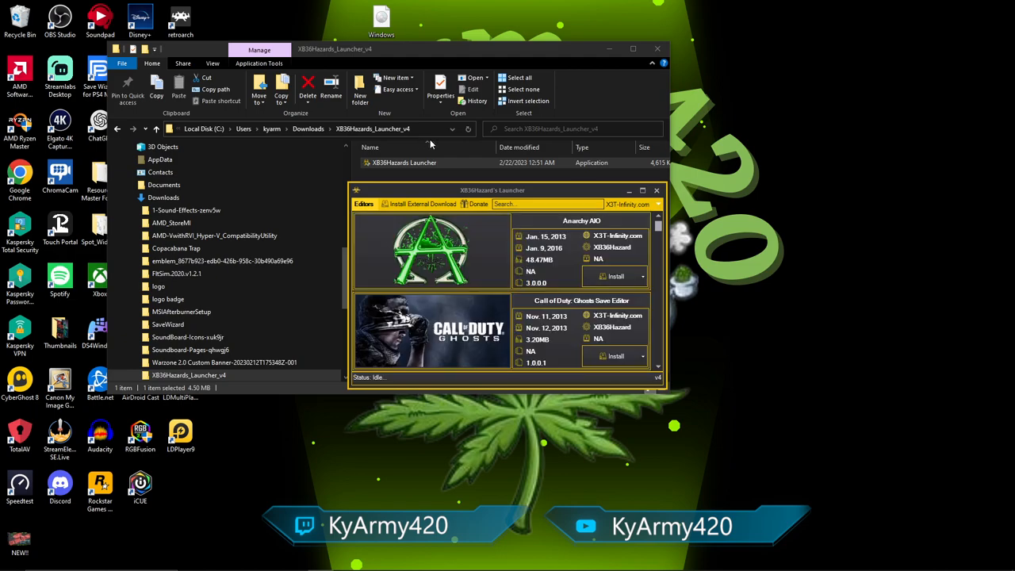
pyautogui.click(656, 48)
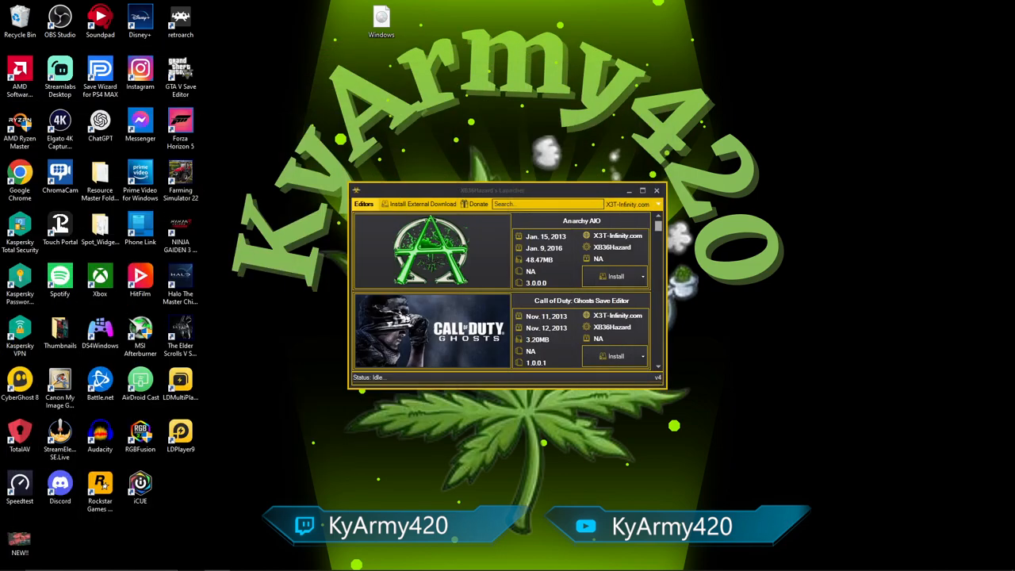
# Step: Reach the GTA V Save Editor entry in the launcher and show its run options
pyautogui.scroll(-3)
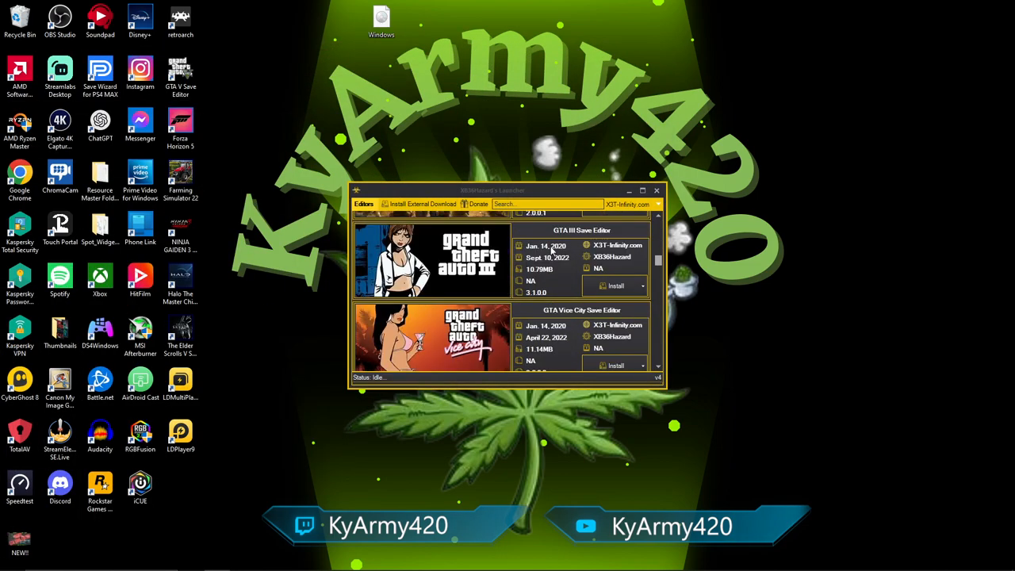
pyautogui.scroll(-3)
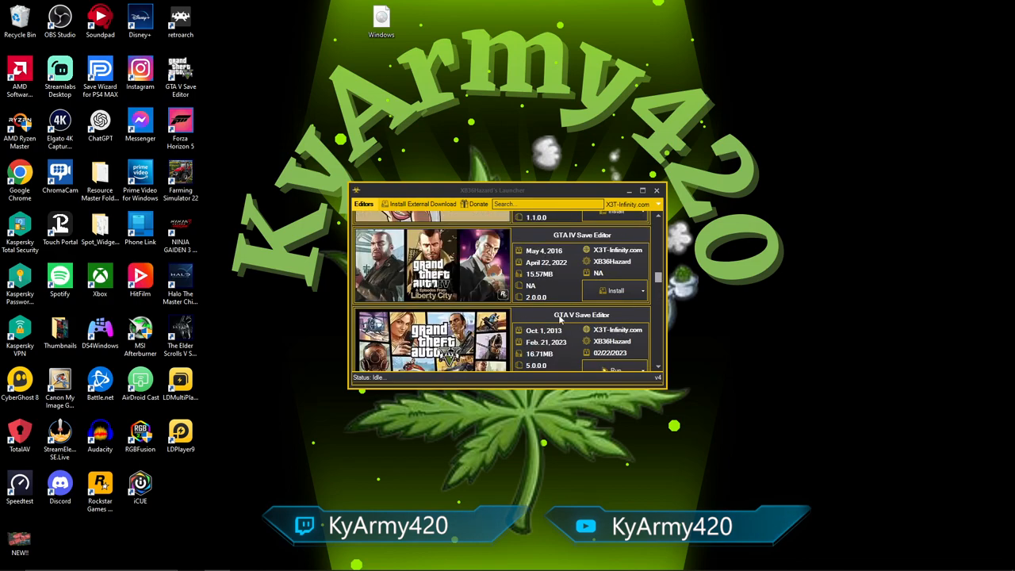
pyautogui.scroll(-3)
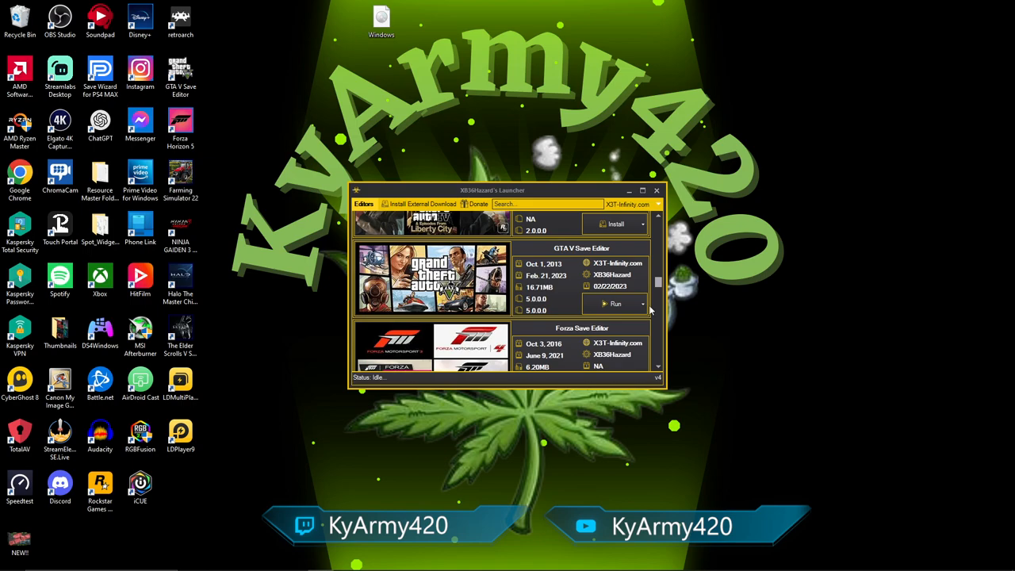
pyautogui.click(642, 304)
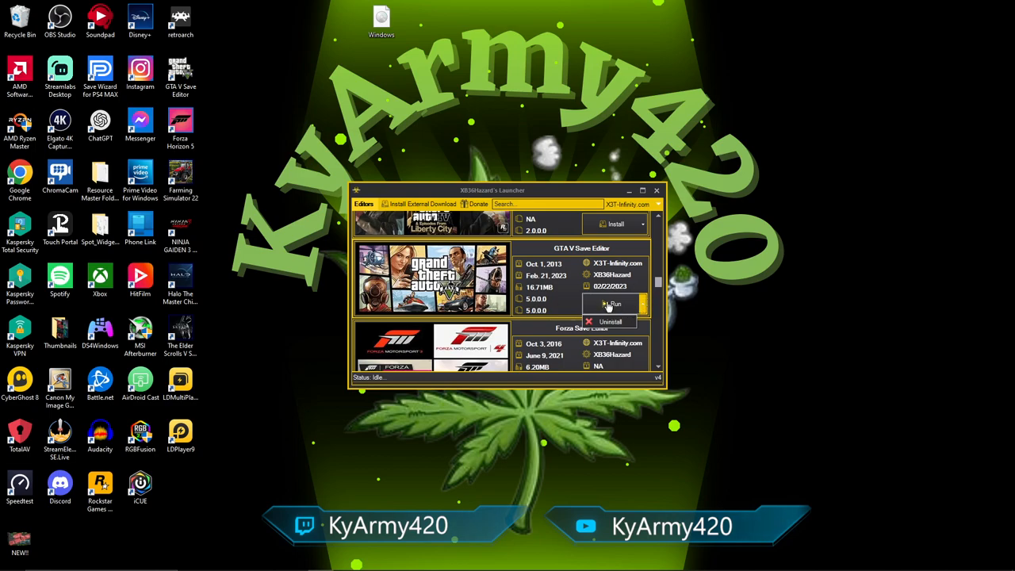
pyautogui.moveTo(686, 358)
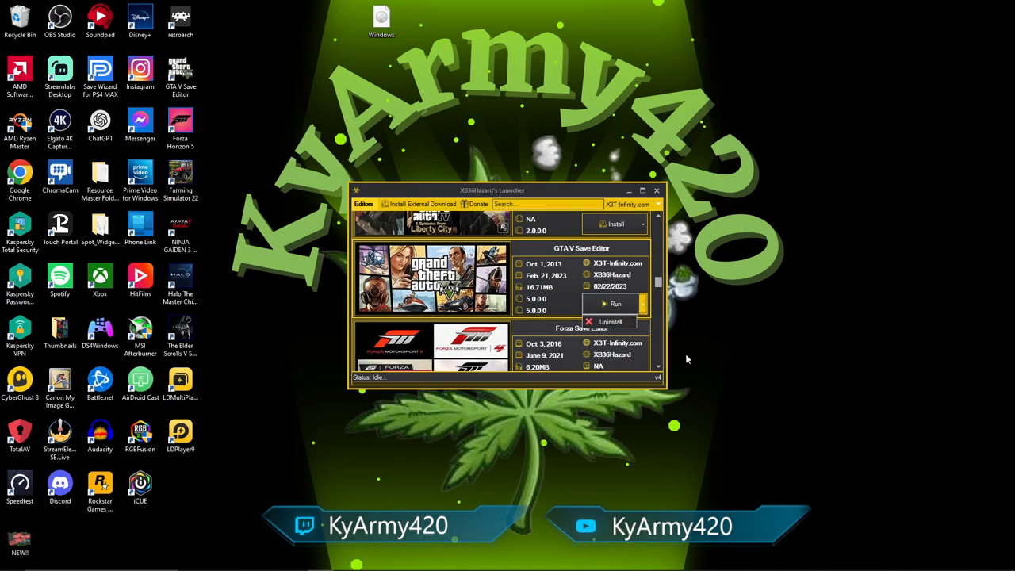
pyautogui.moveTo(678, 323)
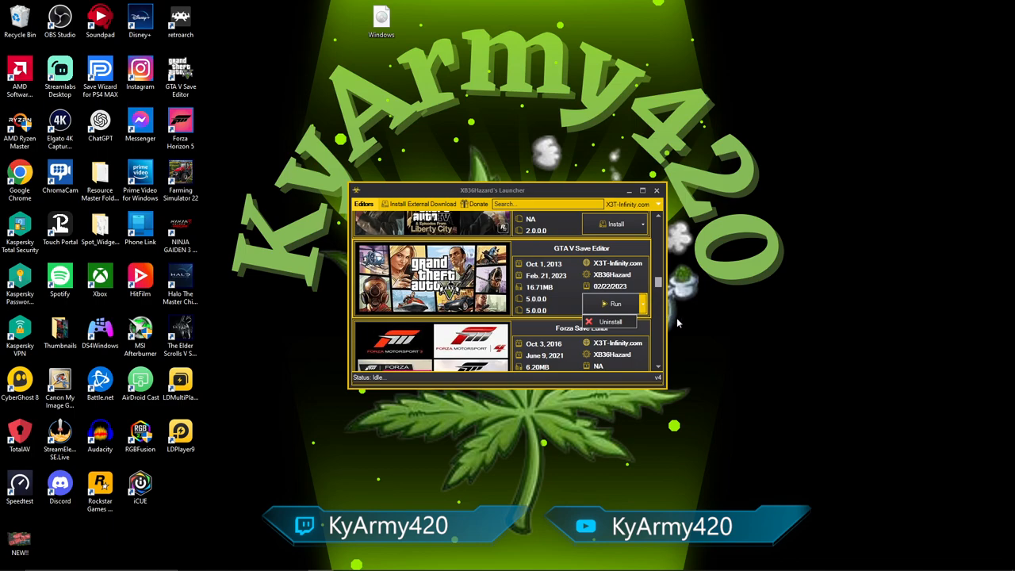
pyautogui.moveTo(599, 444)
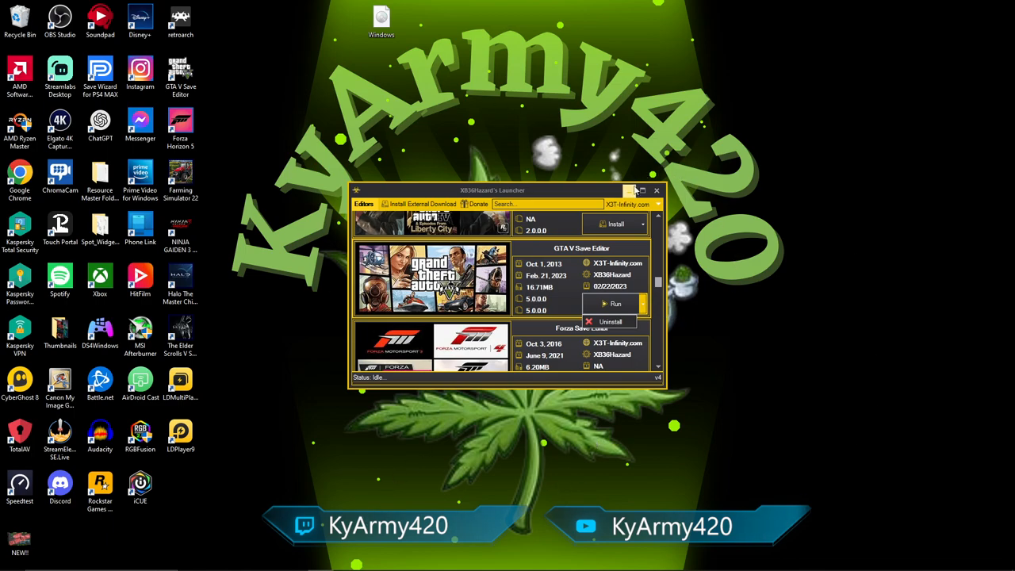
pyautogui.moveTo(631, 190)
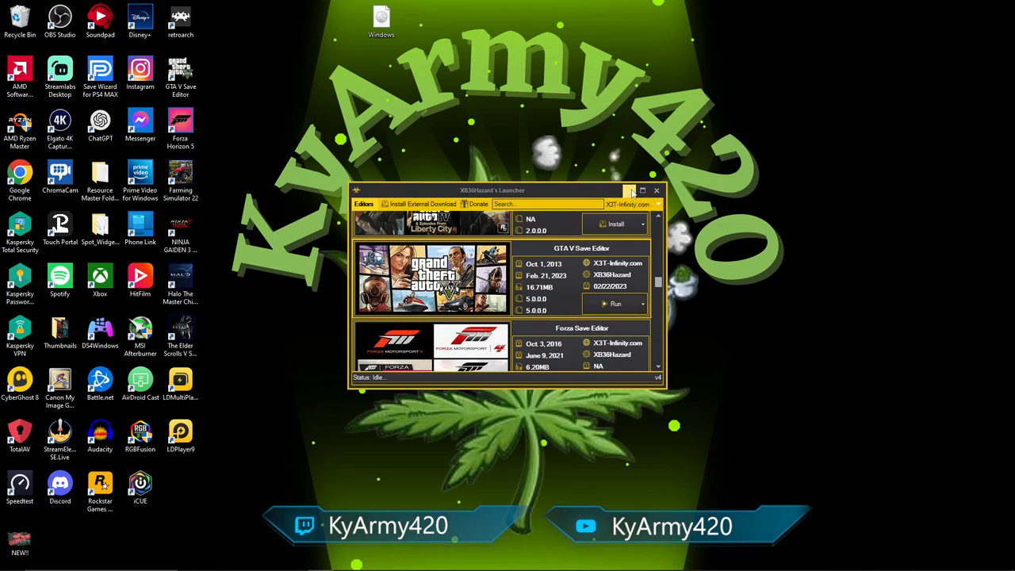
pyautogui.click(656, 190)
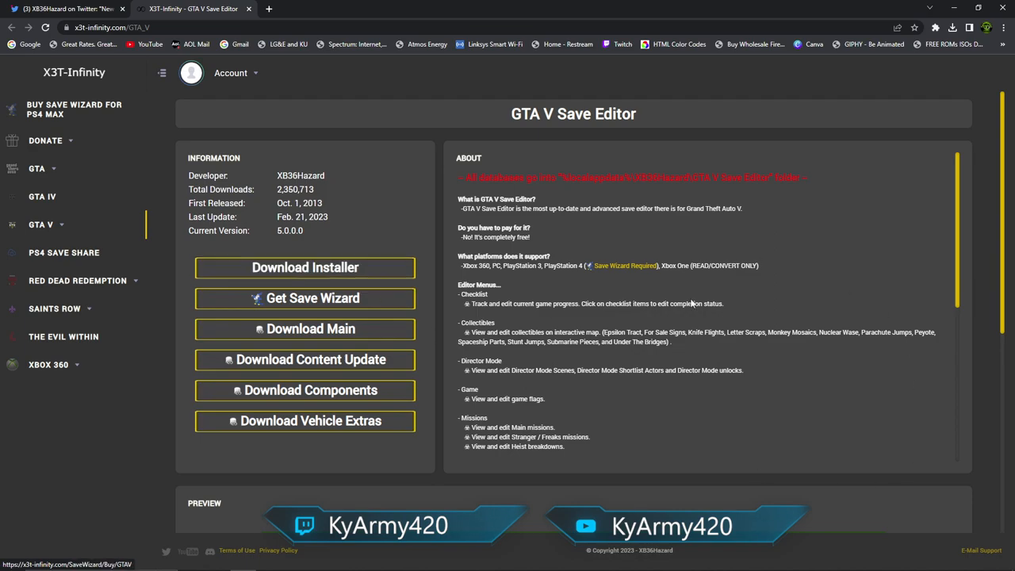
pyautogui.moveTo(506, 298)
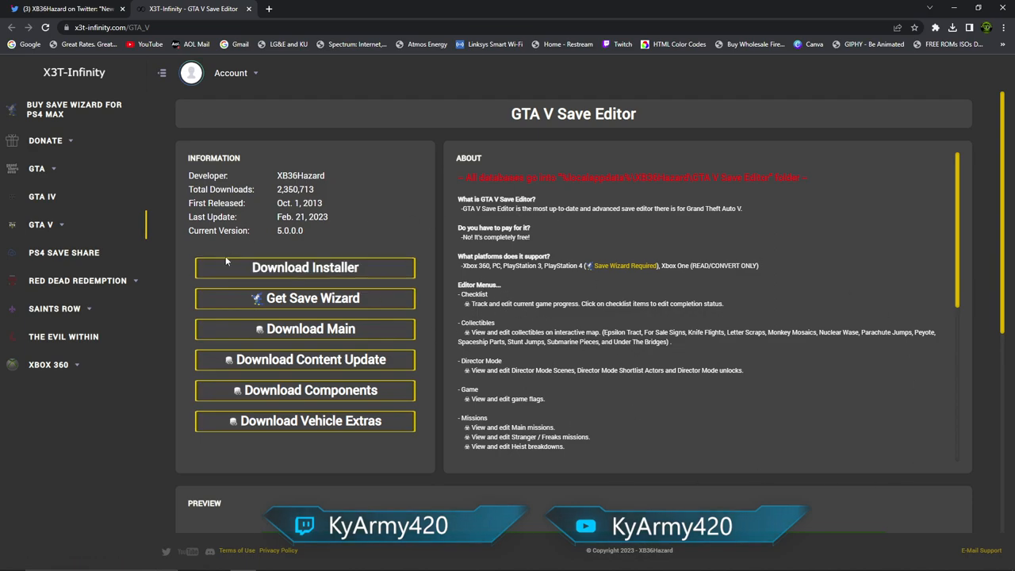
pyautogui.moveTo(355, 333)
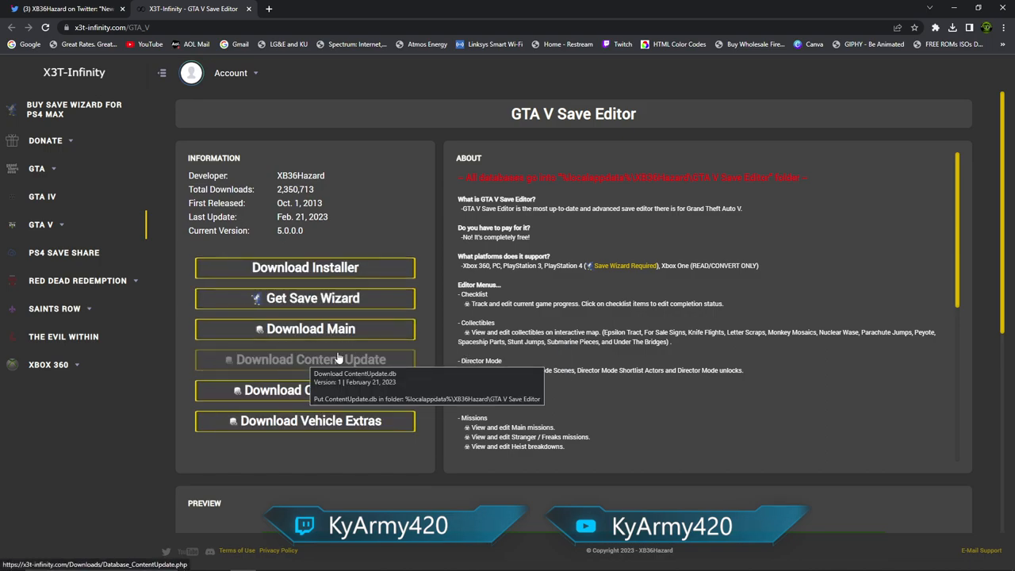
pyautogui.moveTo(282, 400)
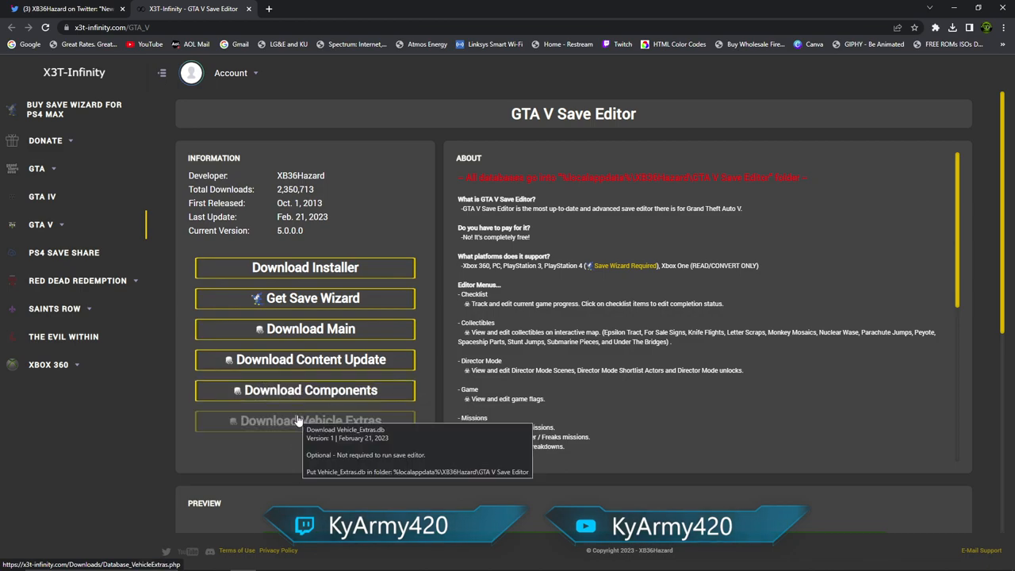
pyautogui.moveTo(326, 347)
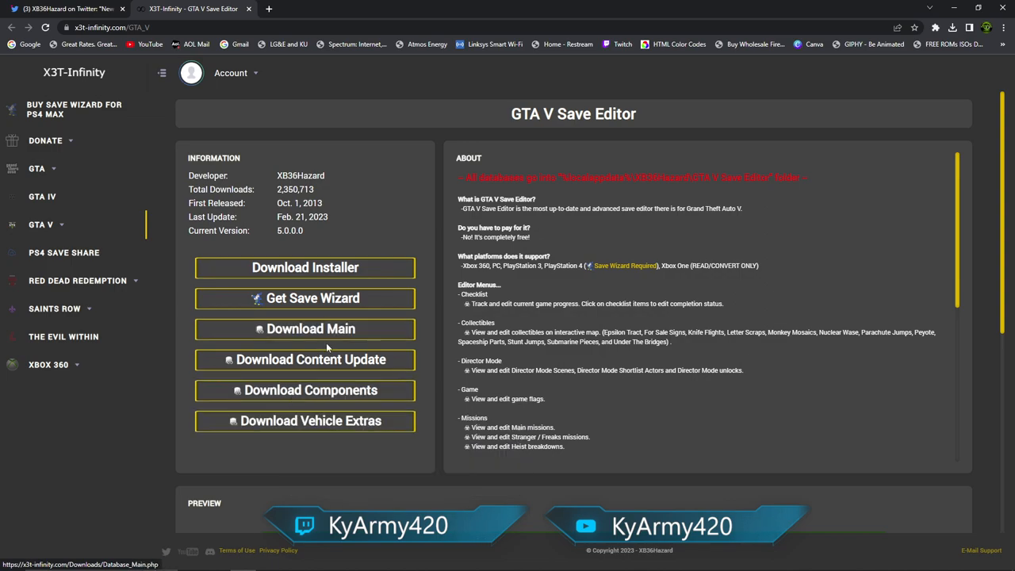
pyautogui.moveTo(812, 98)
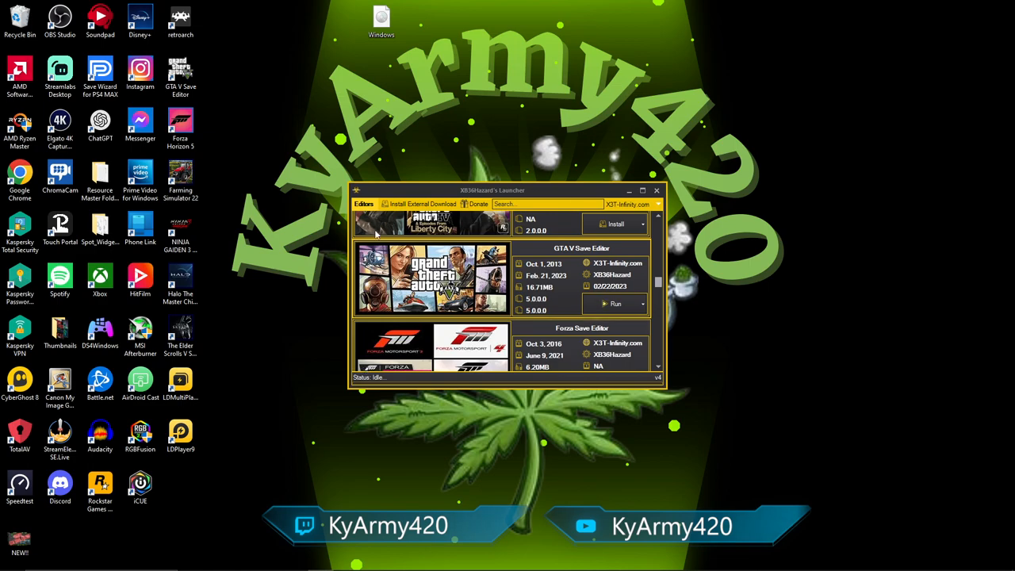
pyautogui.moveTo(626, 396)
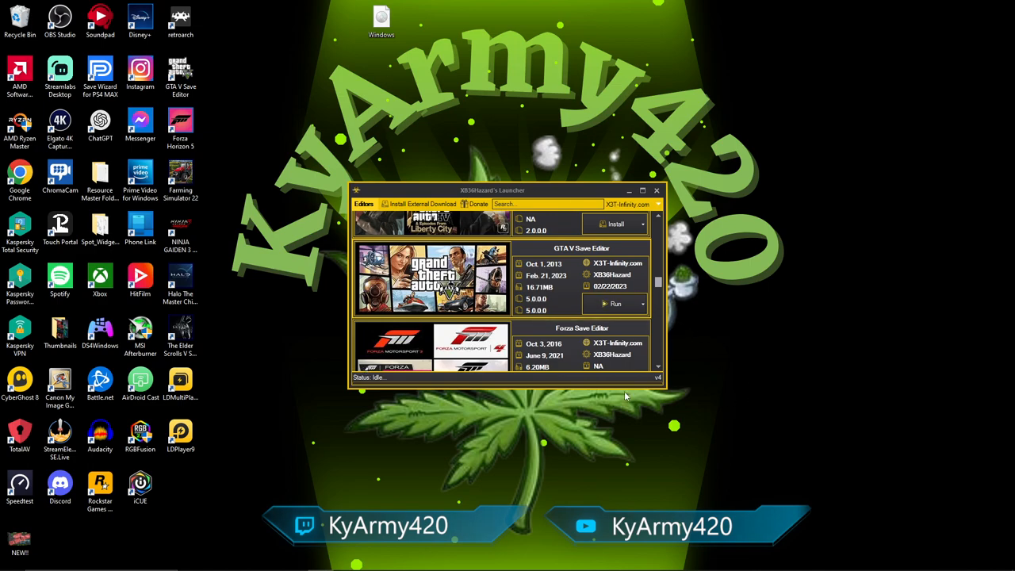
pyautogui.moveTo(732, 226)
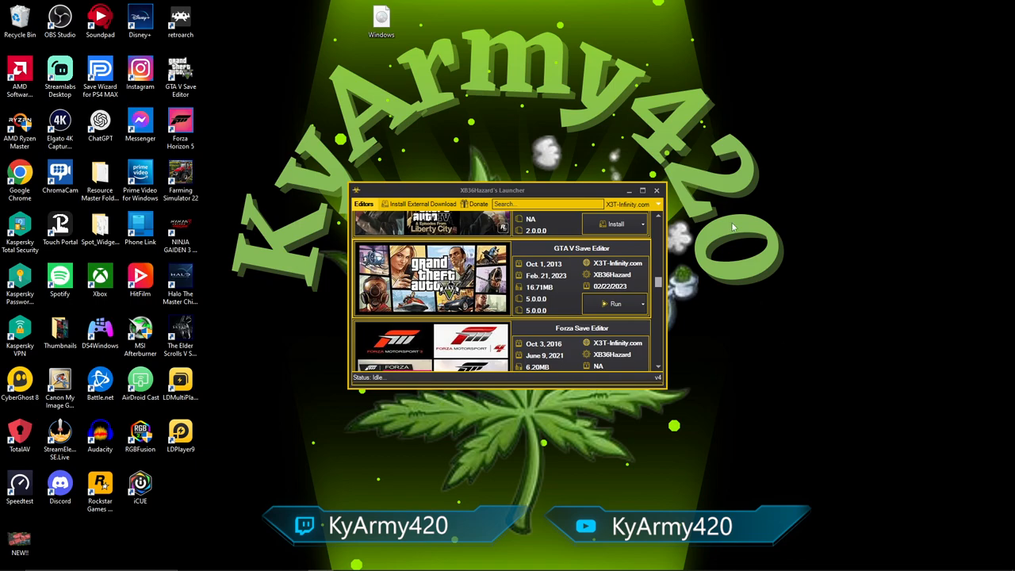
pyautogui.click(657, 190)
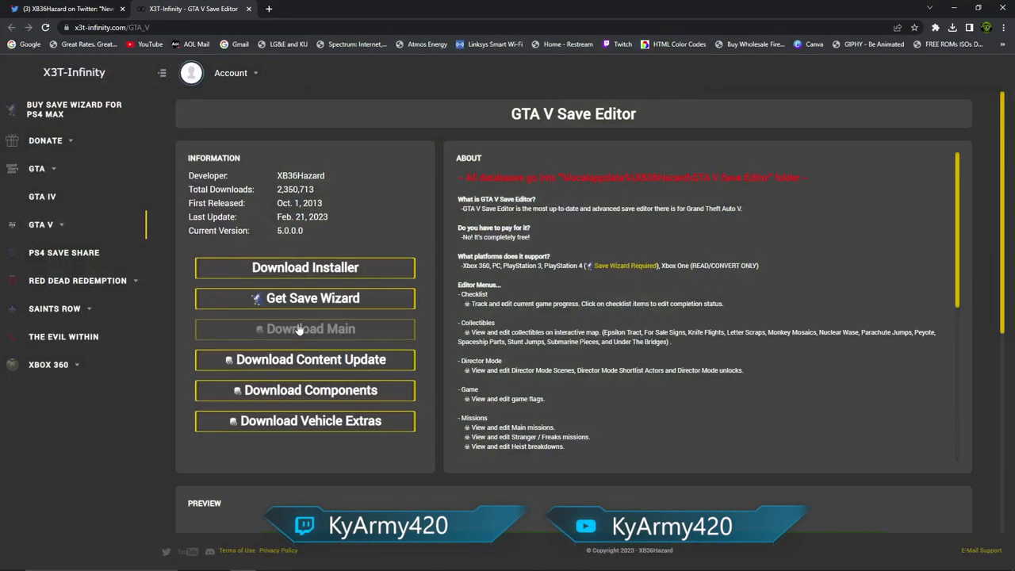
pyautogui.moveTo(311, 358)
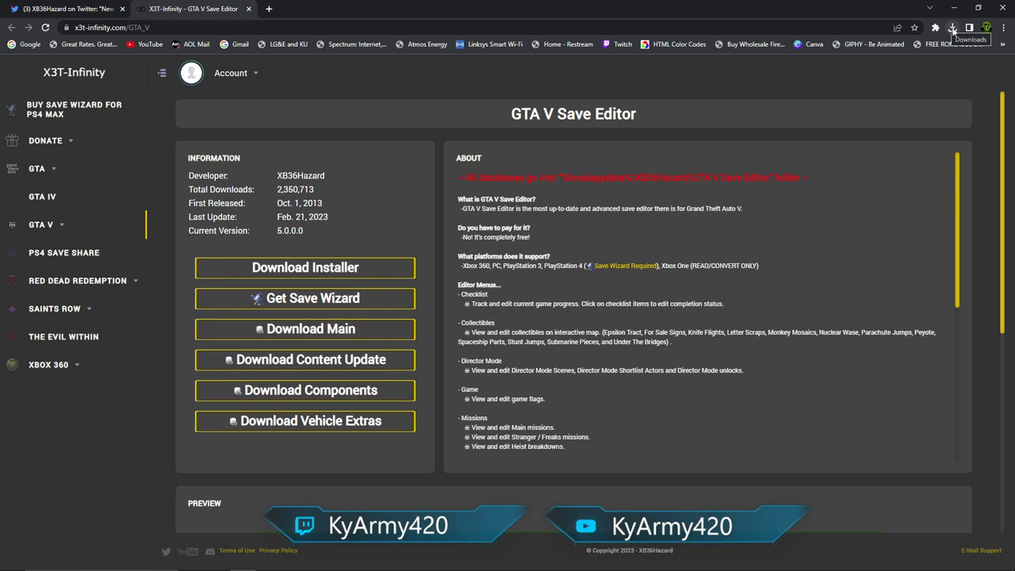
pyautogui.moveTo(89, 542)
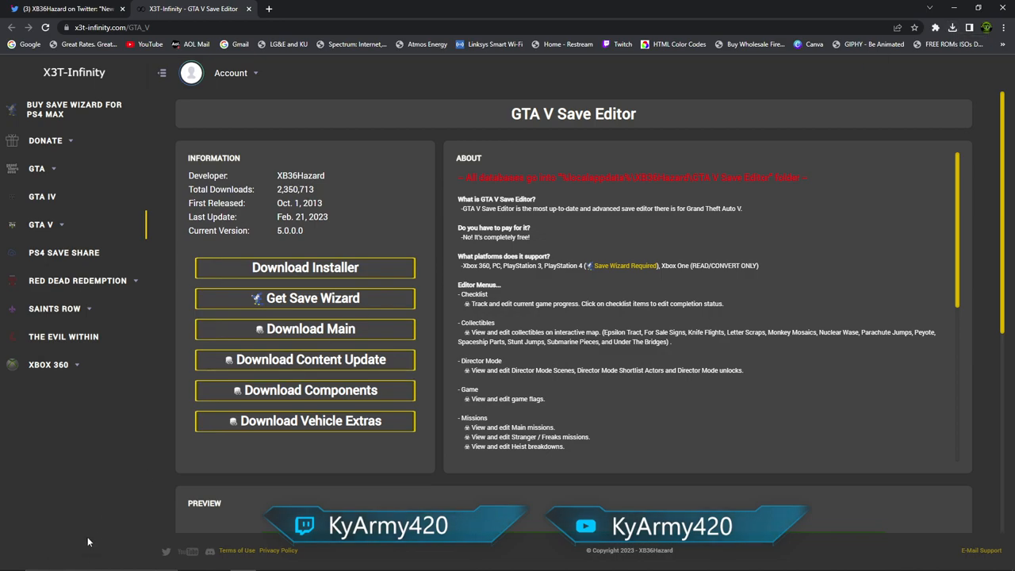
pyautogui.moveTo(952, 29)
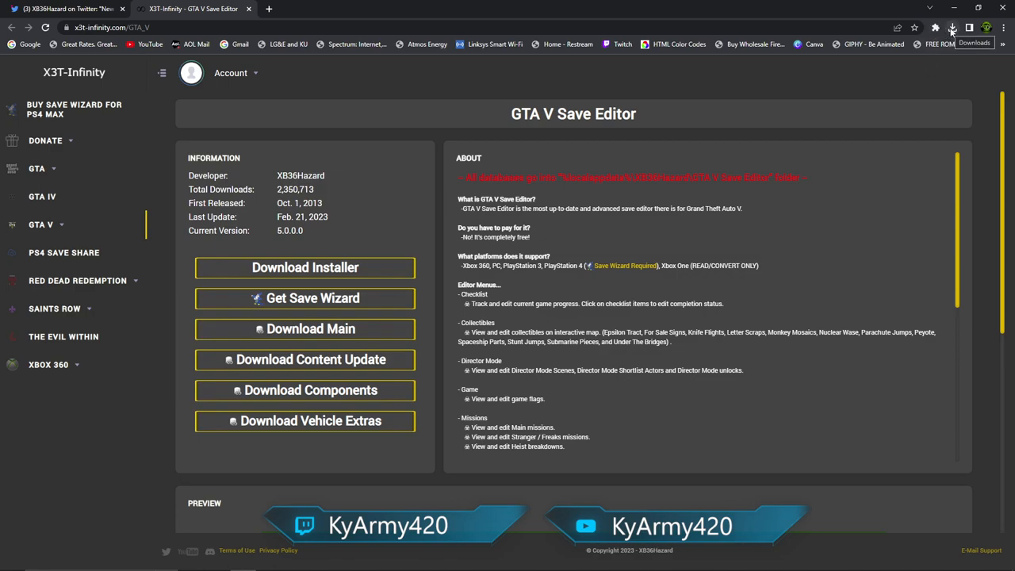
# Step: Show Chrome's recent downloads list with the Main and ContentUpdate database files
pyautogui.click(951, 27)
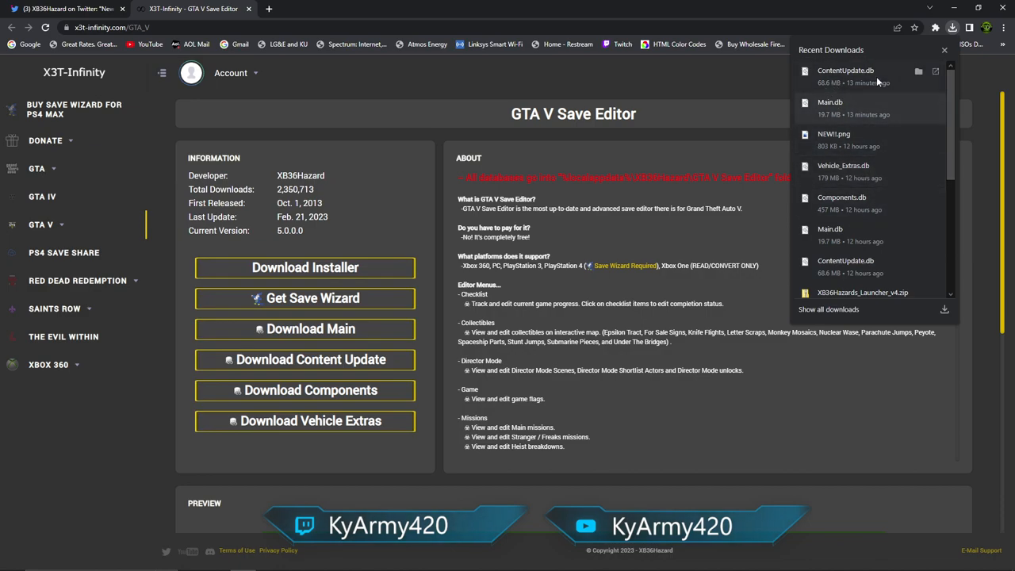
pyautogui.moveTo(850, 102)
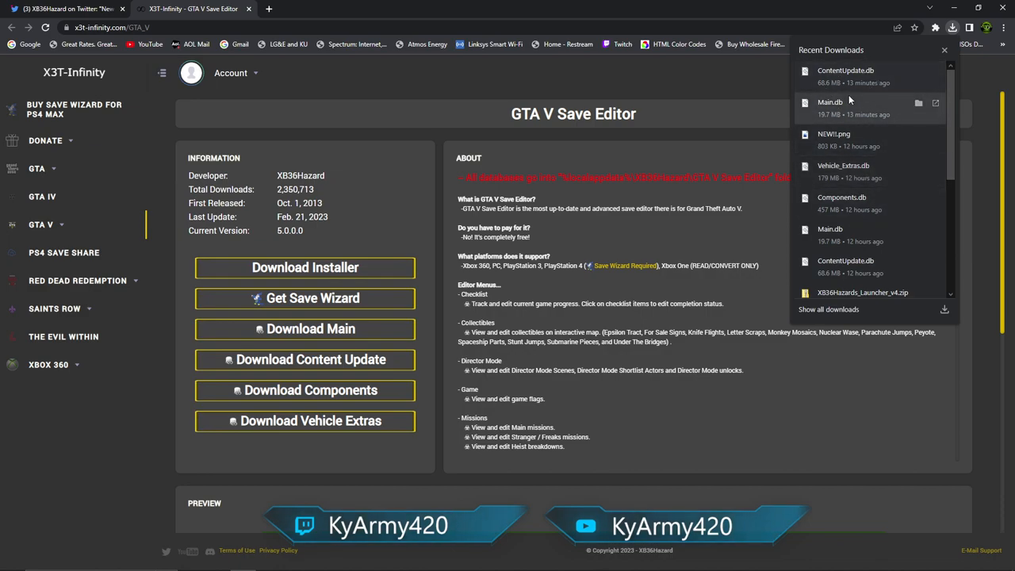
pyautogui.moveTo(848, 103)
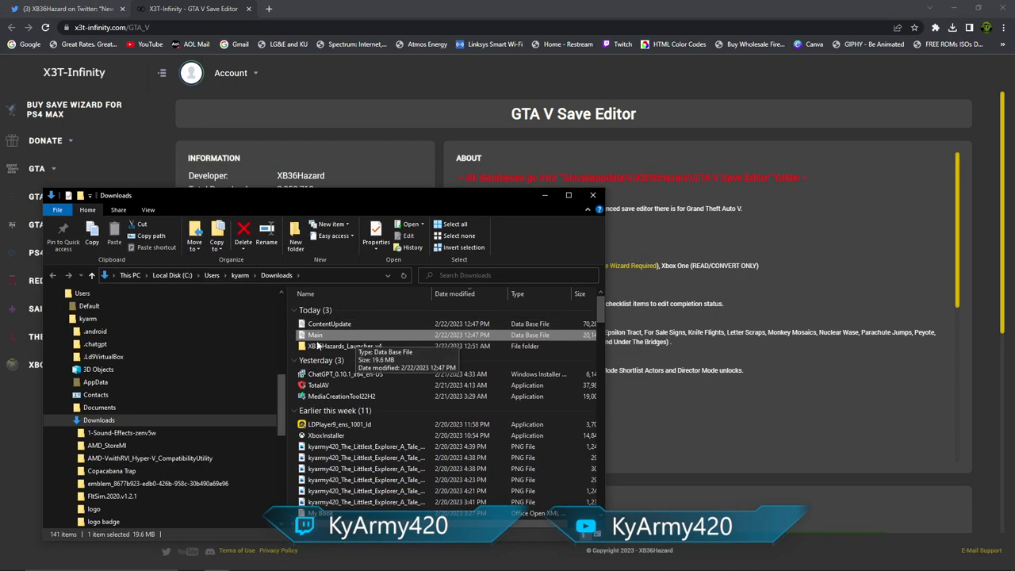
pyautogui.moveTo(530, 95)
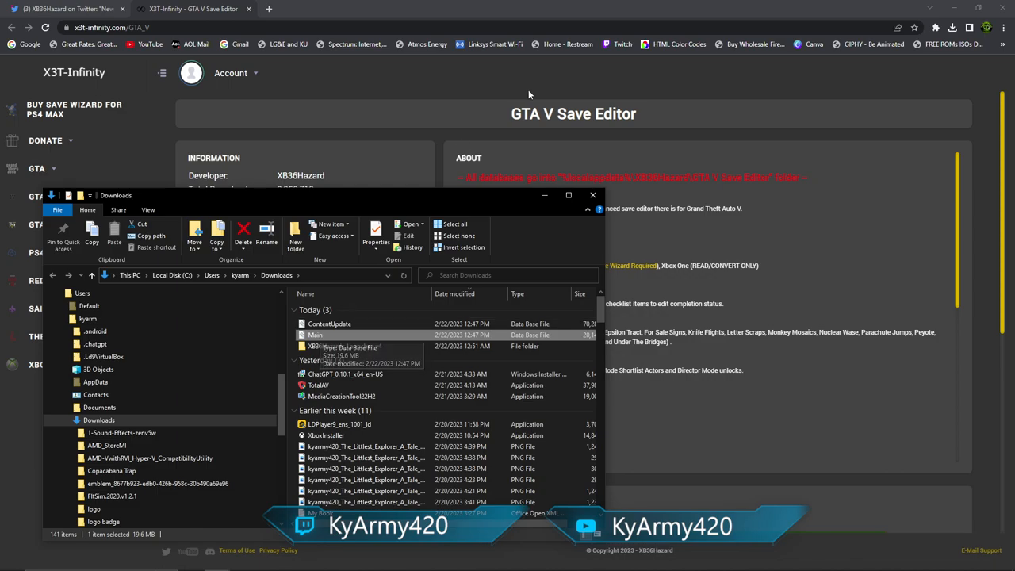
# Step: Shrink Chrome and drag Main.db and ContentUpdate.db from Downloads onto the desktop
pyautogui.click(593, 195)
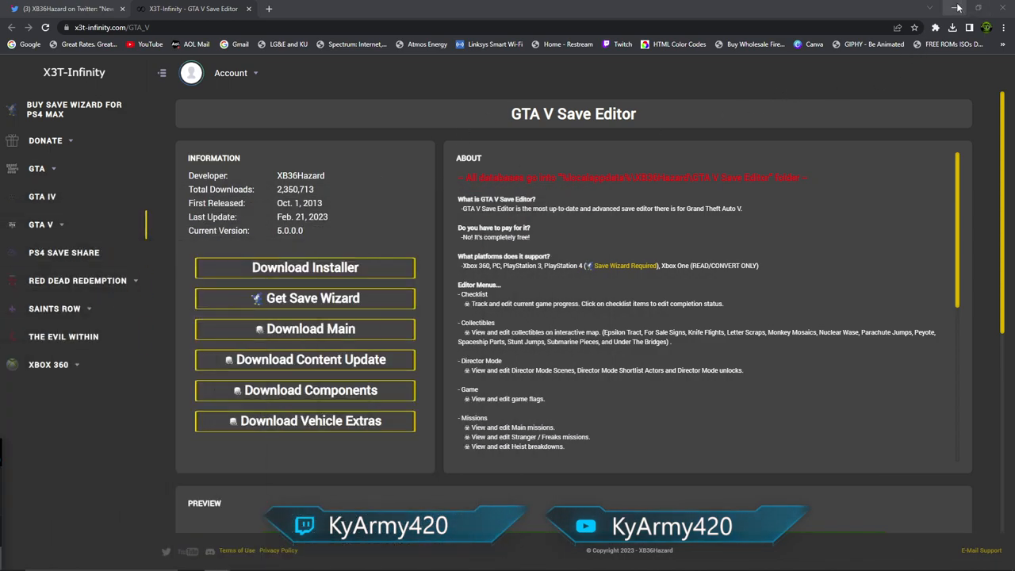
pyautogui.click(976, 8)
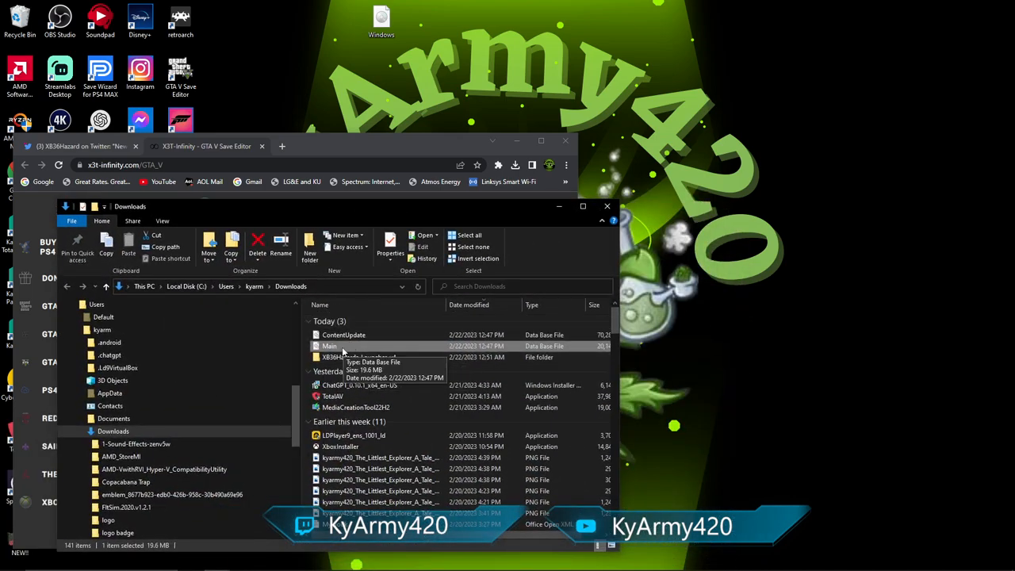
pyautogui.moveTo(330, 345); pyautogui.dragTo(799, 124)
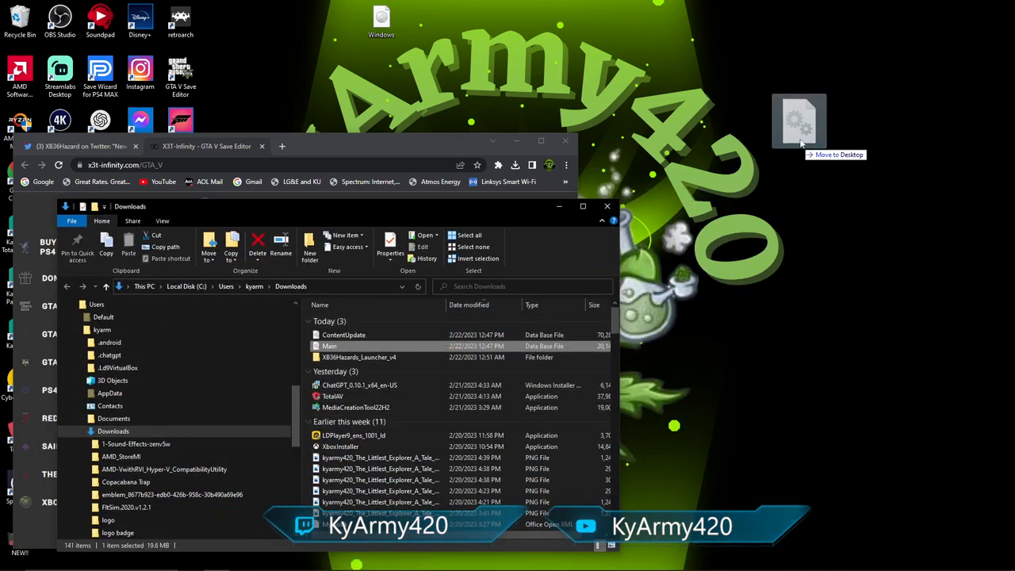
pyautogui.moveTo(330, 345); pyautogui.dragTo(821, 71)
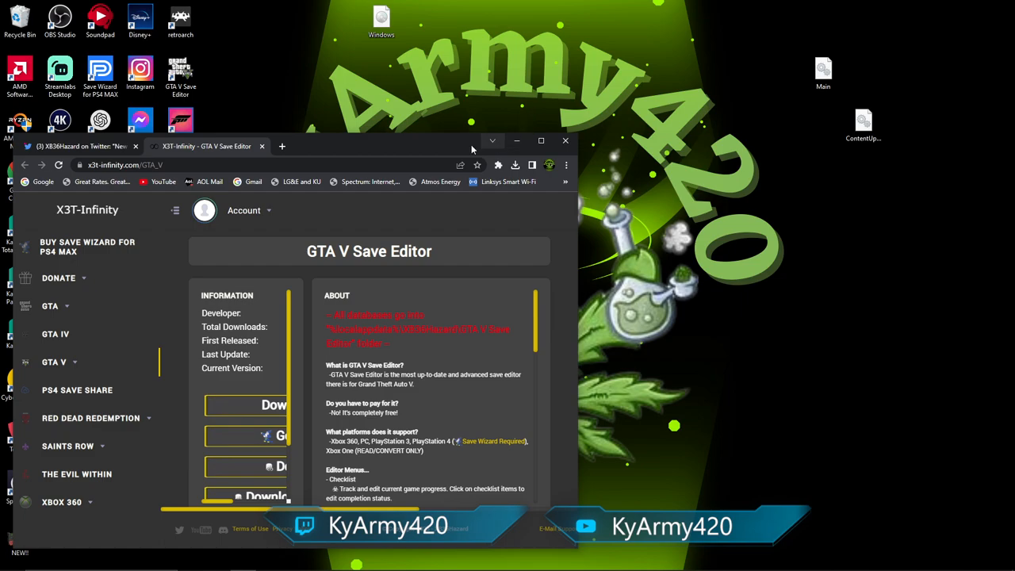
# Step: Maximize Chrome to check the Components download note, then hide it to show the desktop
pyautogui.click(541, 141)
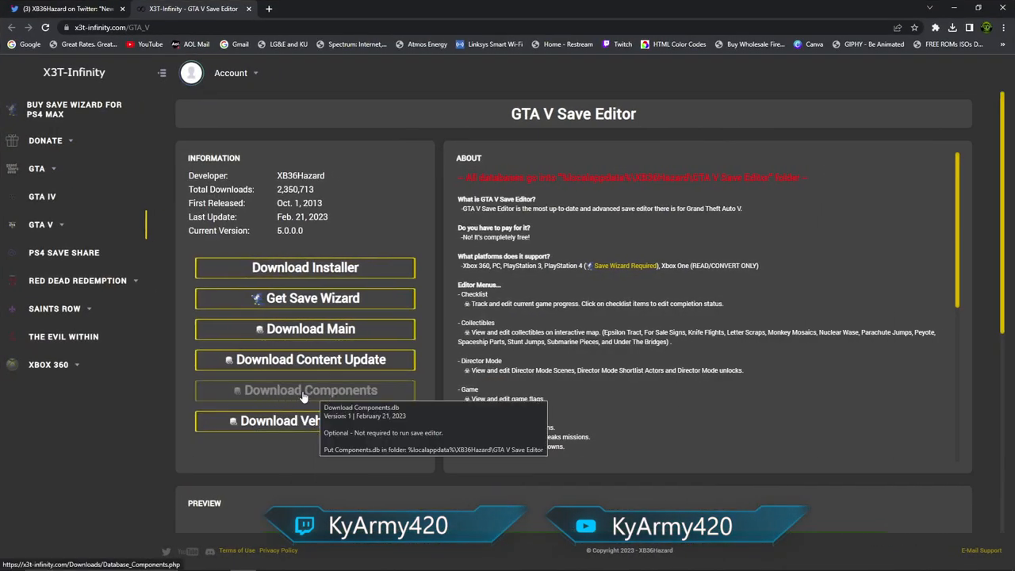
pyautogui.moveTo(277, 420)
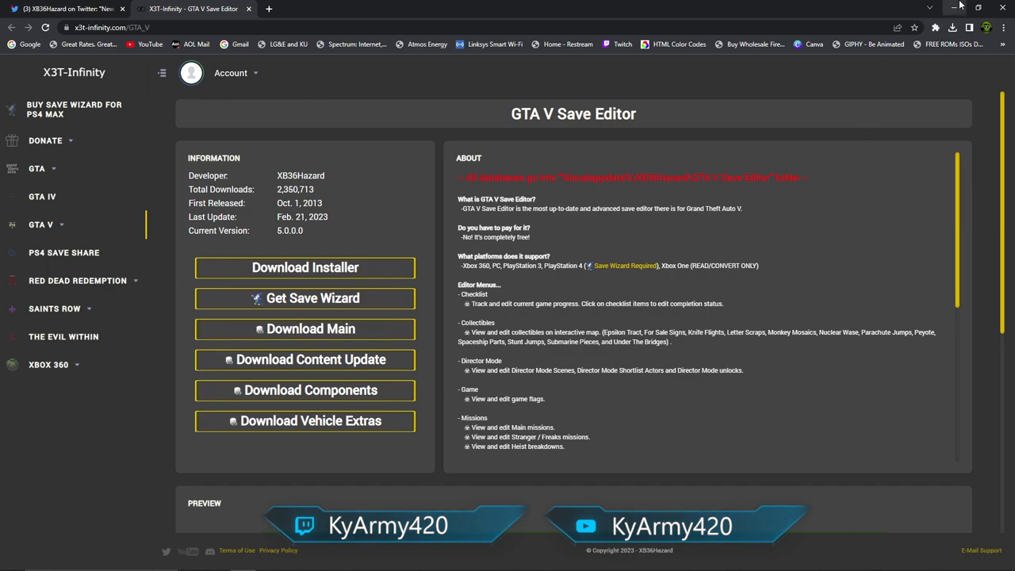
pyautogui.click(954, 6)
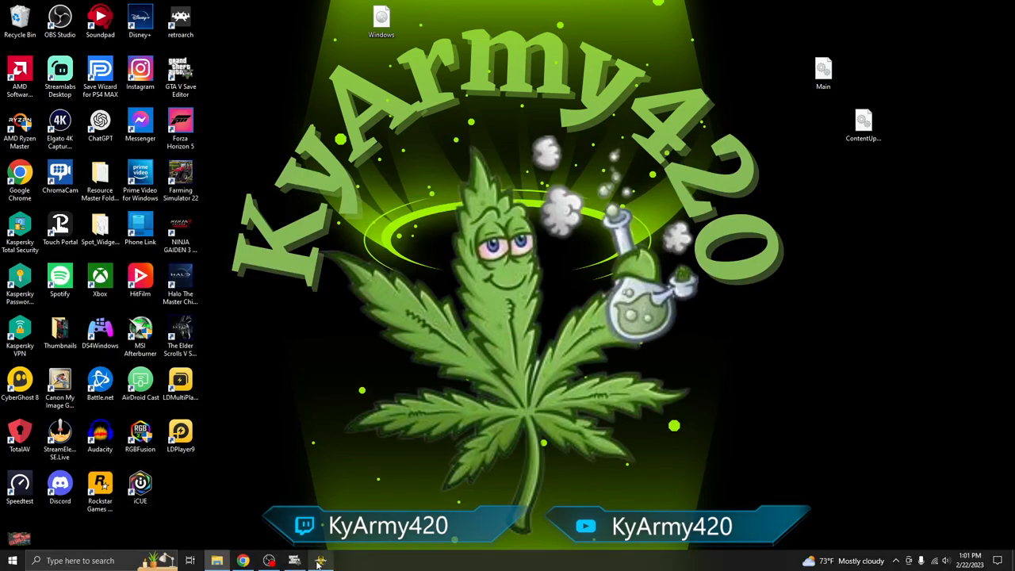
# Step: Bring up XB36Hazard Launcher's GTA V Save Editor entry, then hide the browser
pyautogui.click(320, 561)
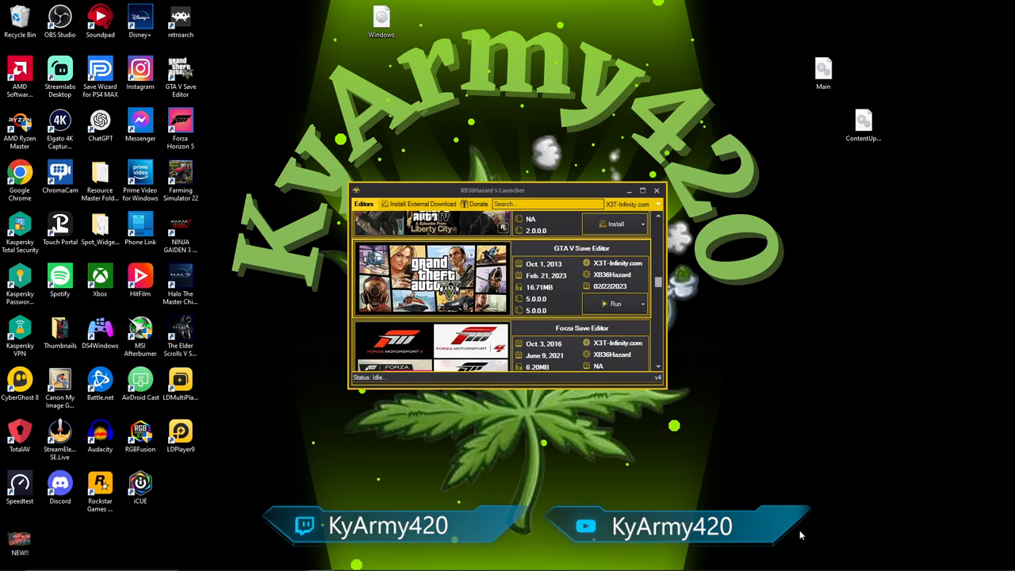
pyautogui.moveTo(884, 163)
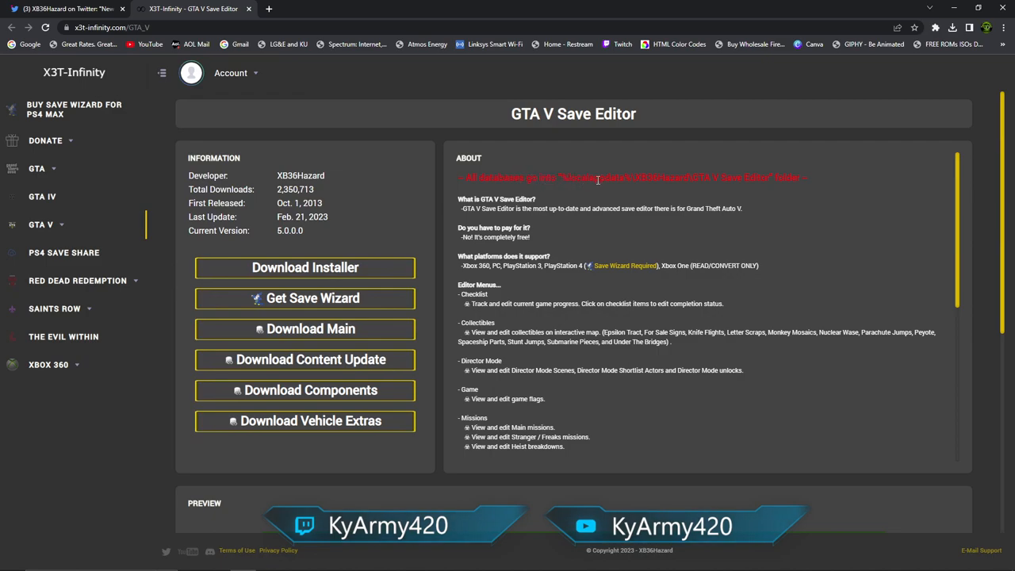
pyautogui.moveTo(426, 190)
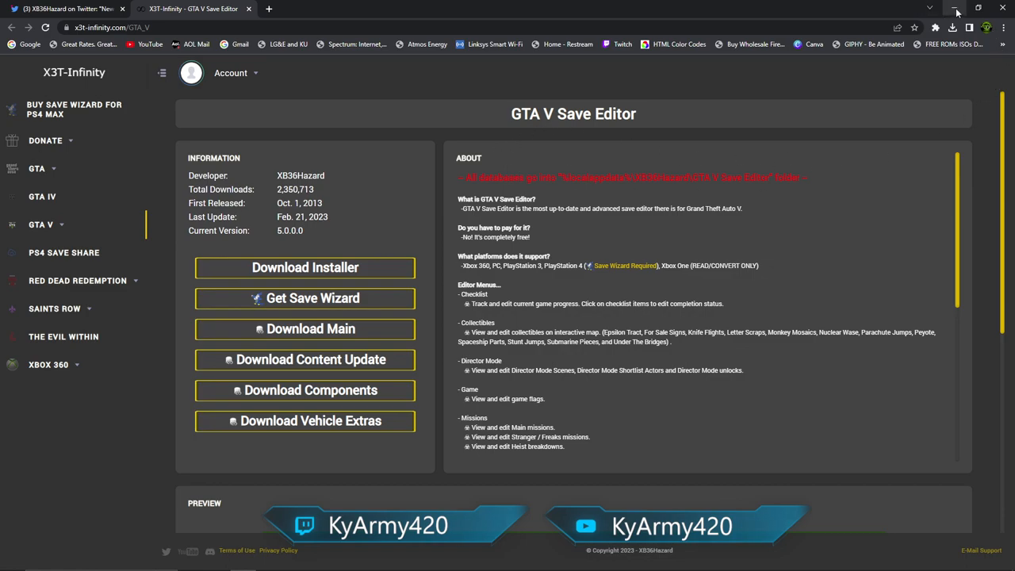
pyautogui.click(954, 8)
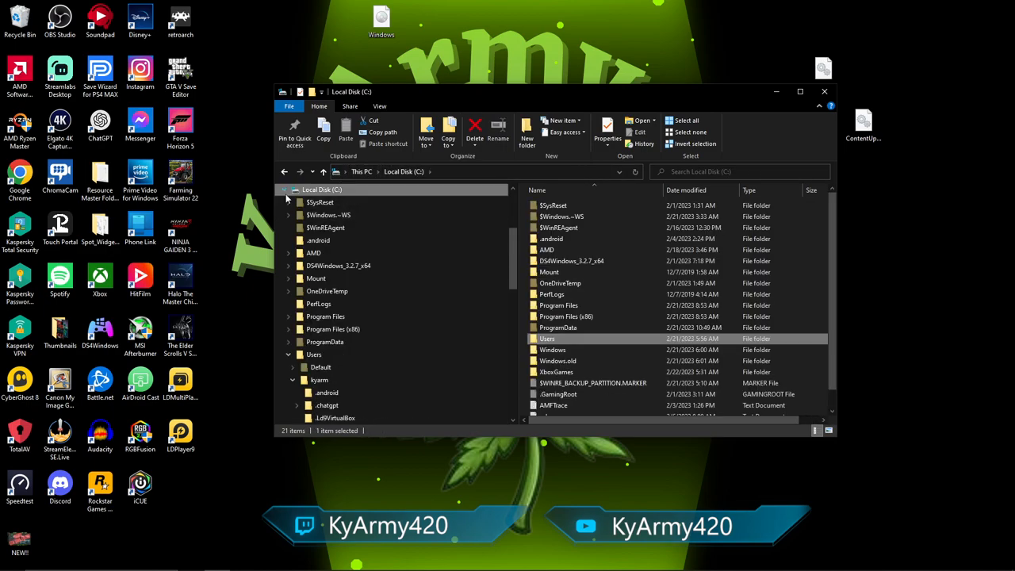
# Step: Collapse the folder tree and open the kyarm user folder inside Users on Local Disk (C)
pyautogui.click(288, 190)
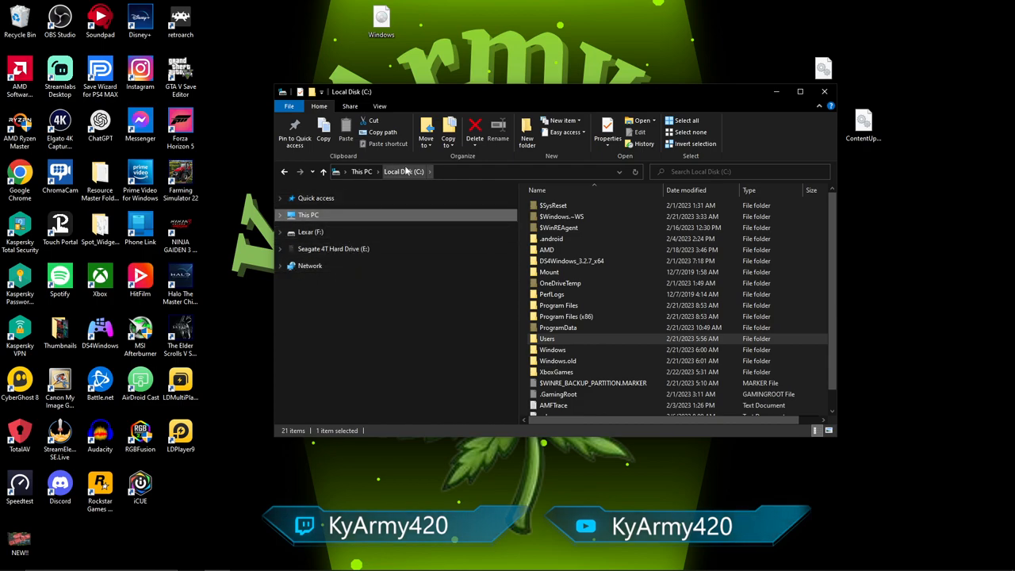
pyautogui.moveTo(406, 178)
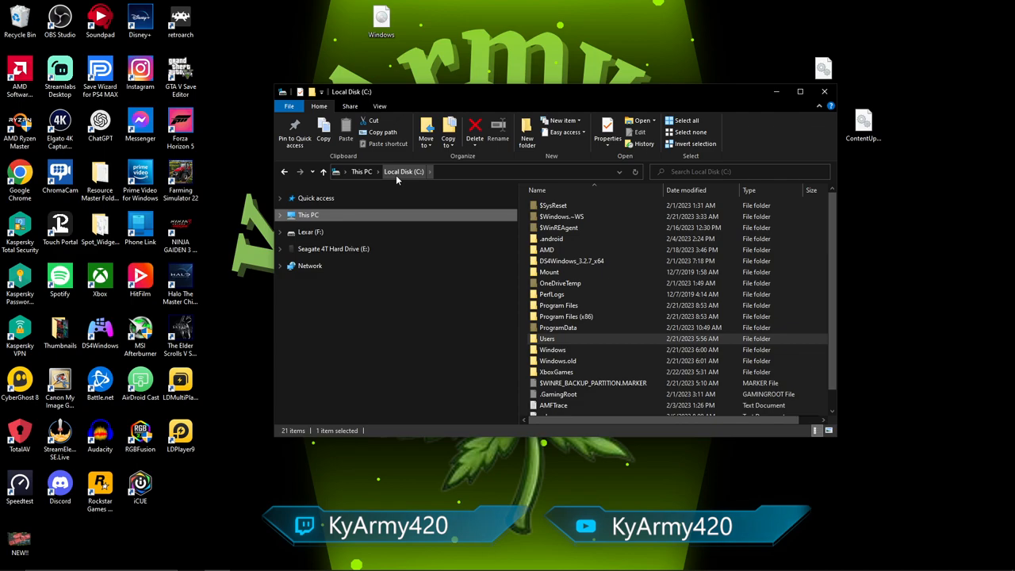
pyautogui.moveTo(404, 184)
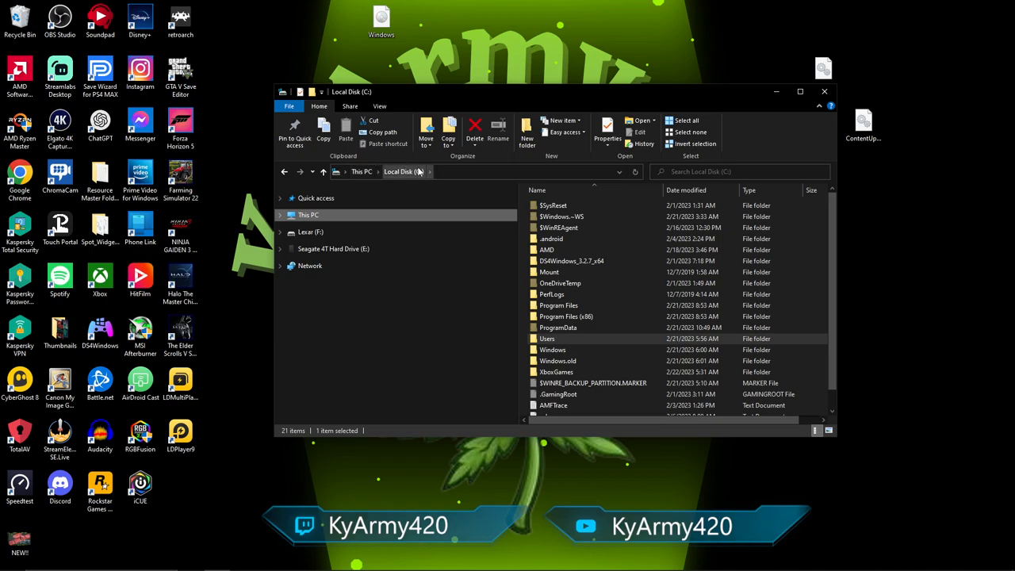
pyautogui.click(547, 339)
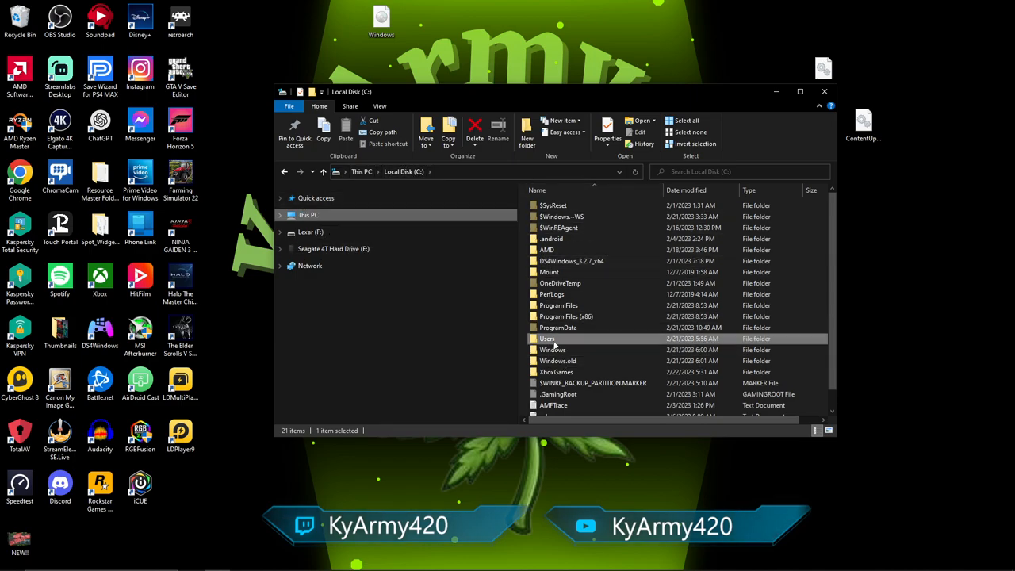
pyautogui.moveTo(547, 339)
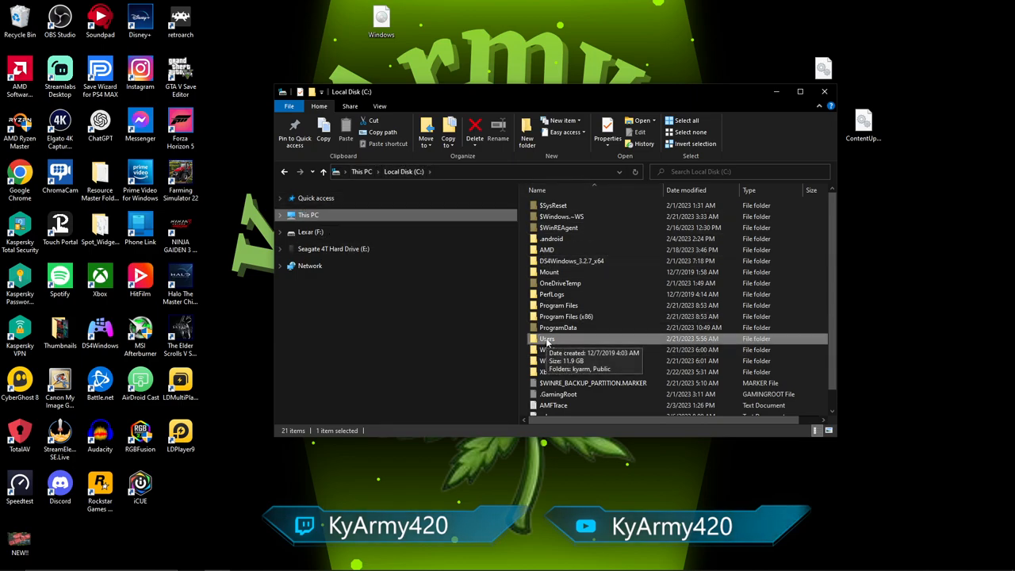
pyautogui.doubleClick(547, 339)
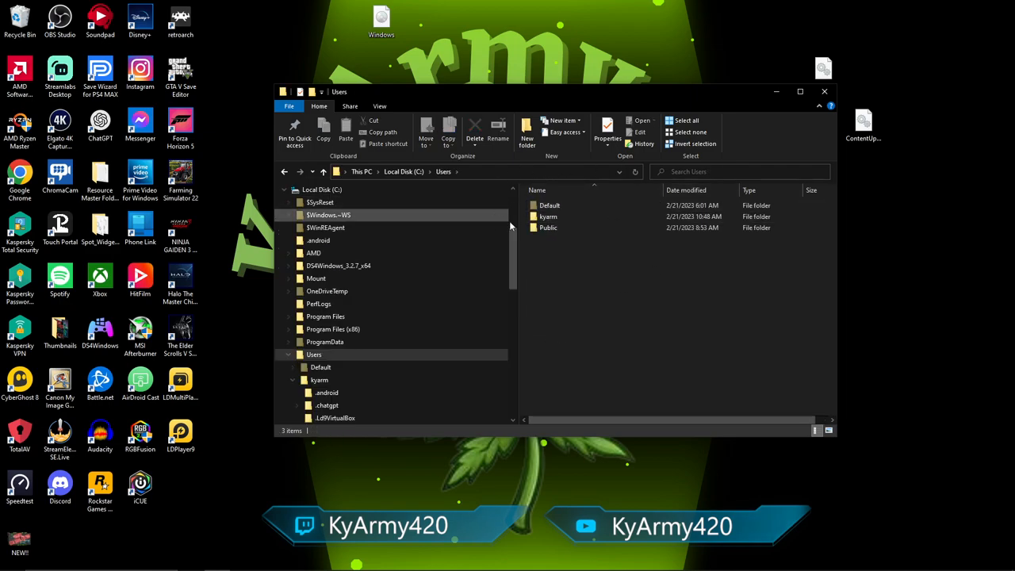
pyautogui.moveTo(548, 216)
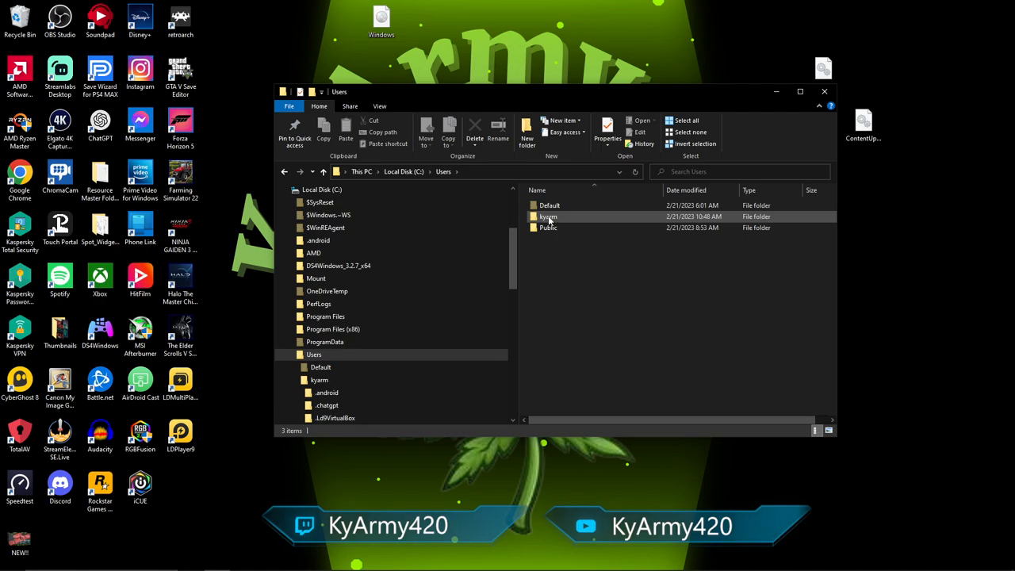
pyautogui.doubleClick(549, 216)
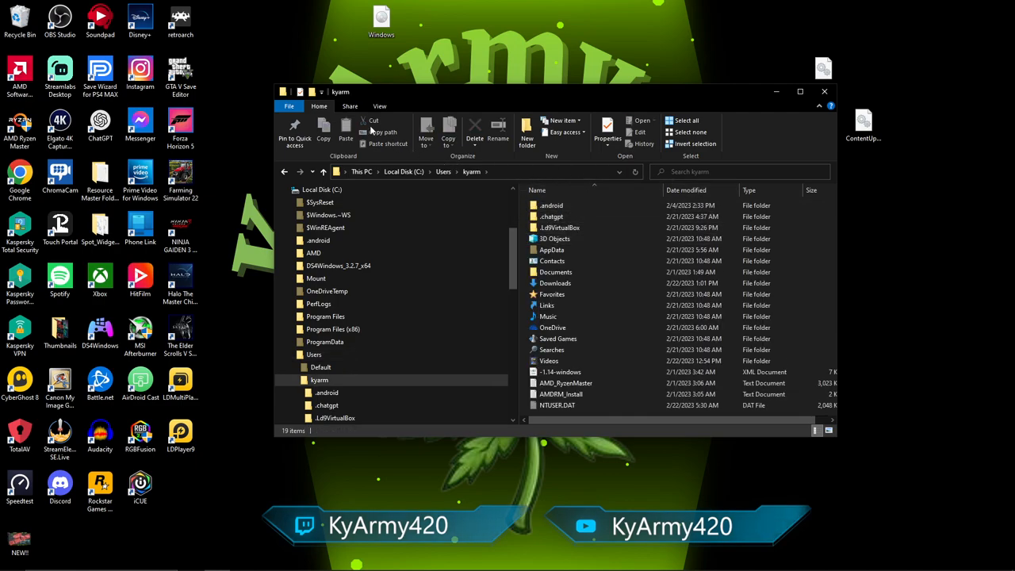
# Step: Tick Hidden items in the View options so AppData appears in the user folder
pyautogui.click(379, 105)
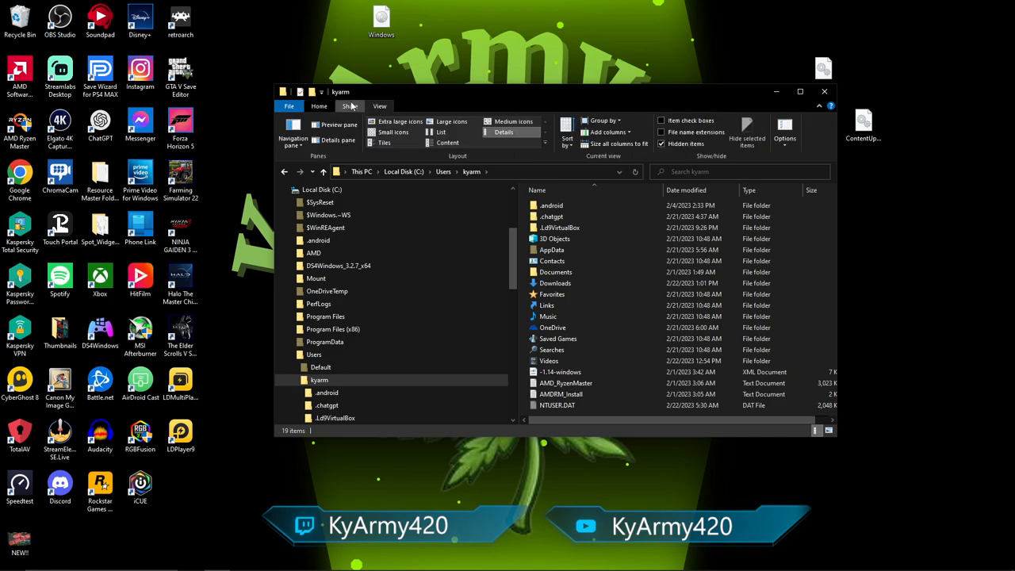
pyautogui.moveTo(381, 105)
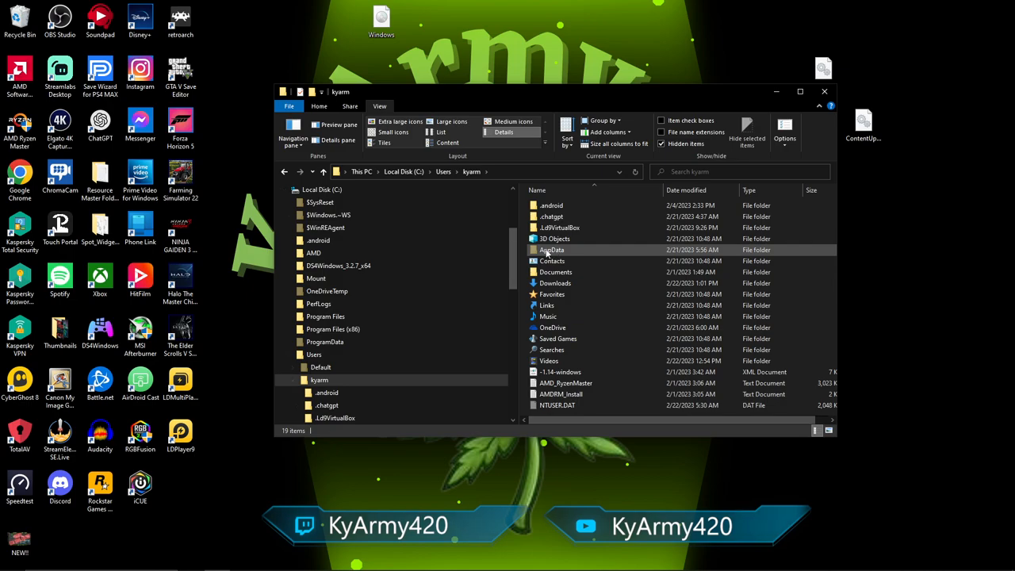
pyautogui.moveTo(555, 254)
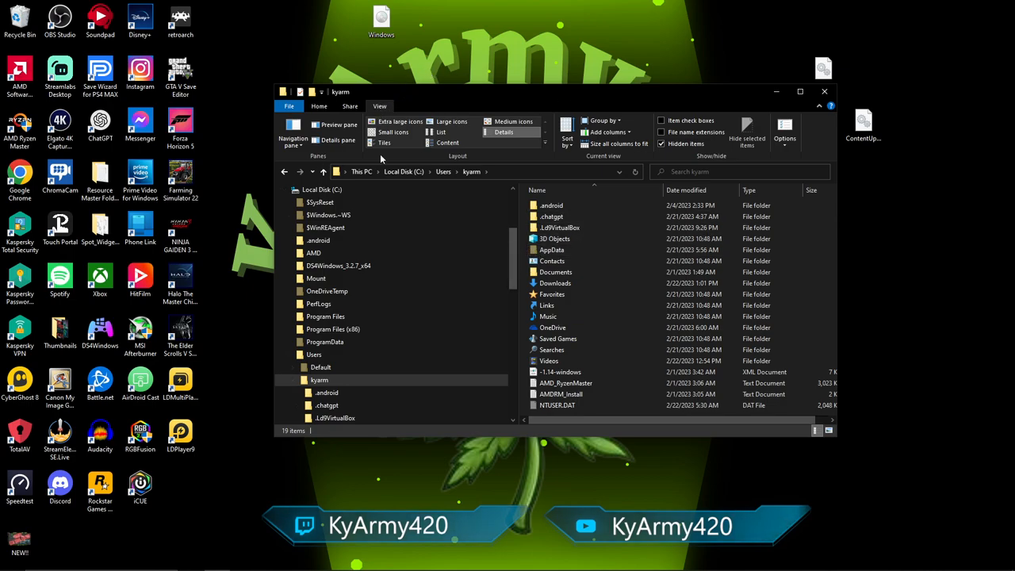
pyautogui.moveTo(662, 143)
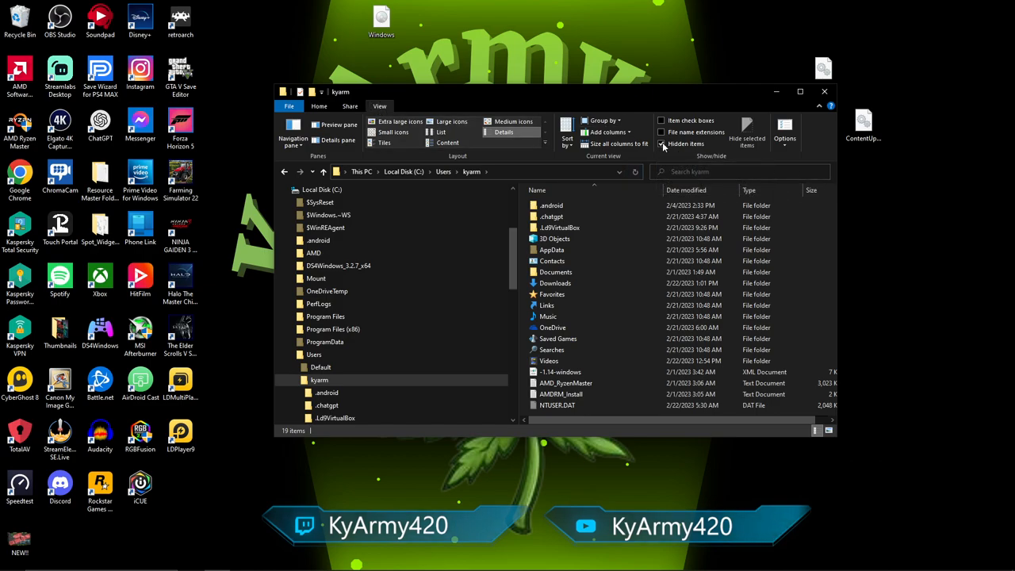
pyautogui.click(663, 143)
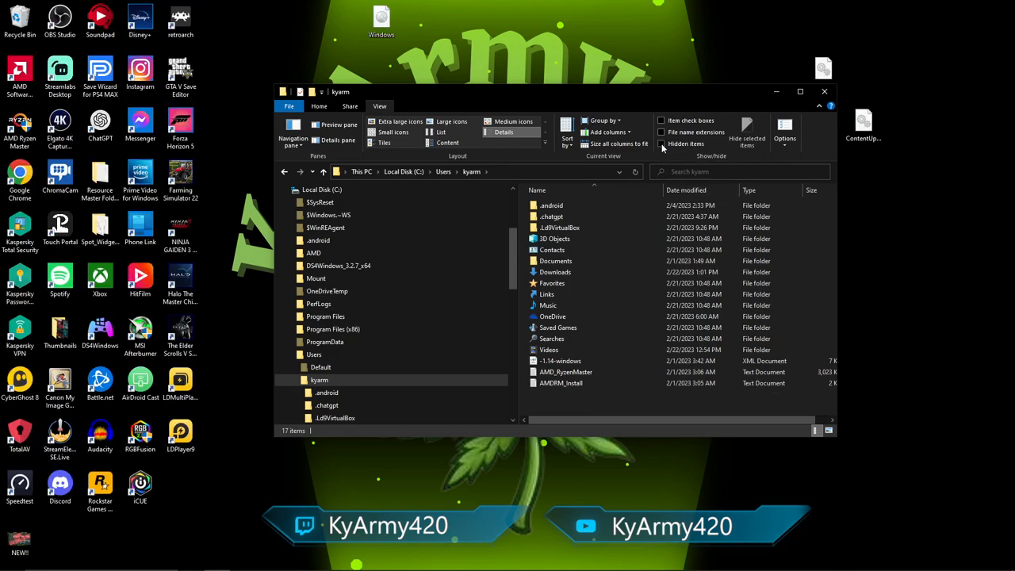
pyautogui.click(555, 237)
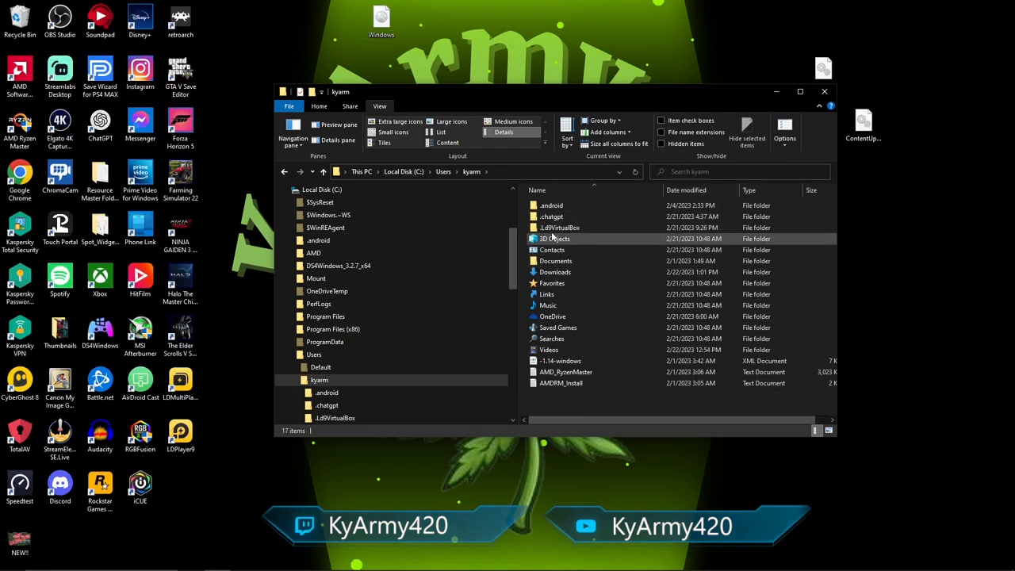
pyautogui.click(661, 142)
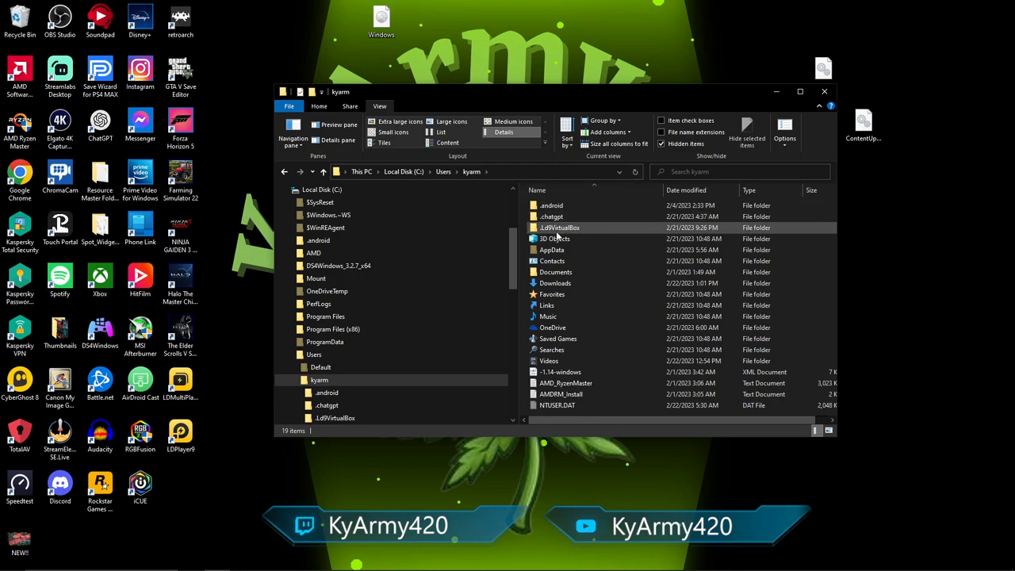
pyautogui.moveTo(551, 250)
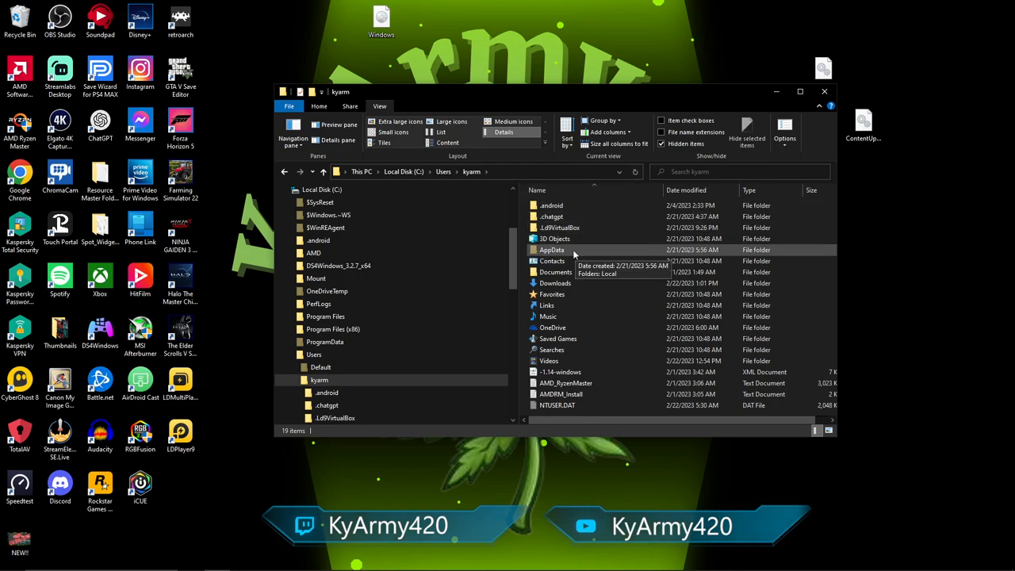
# Step: Drill through AppData and Local into XB36Hazard and select the GTA V Save Editor folder
pyautogui.doubleClick(552, 251)
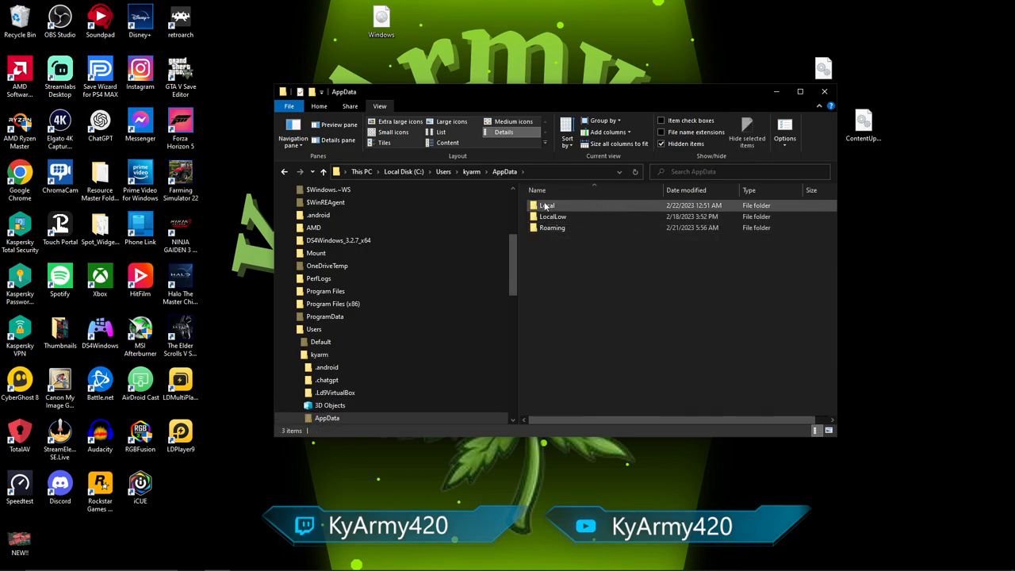
pyautogui.doubleClick(547, 206)
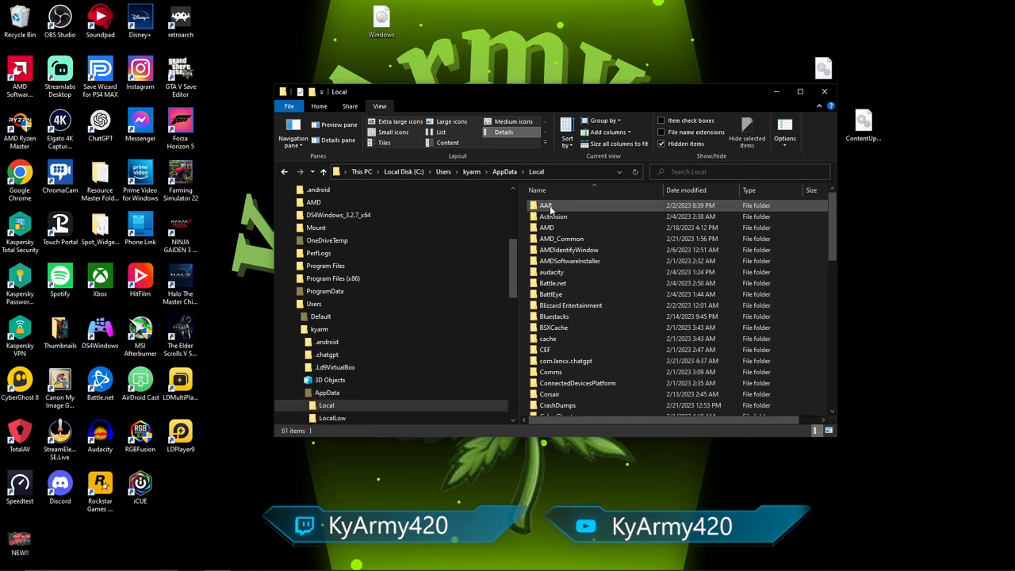
pyautogui.scroll(-3)
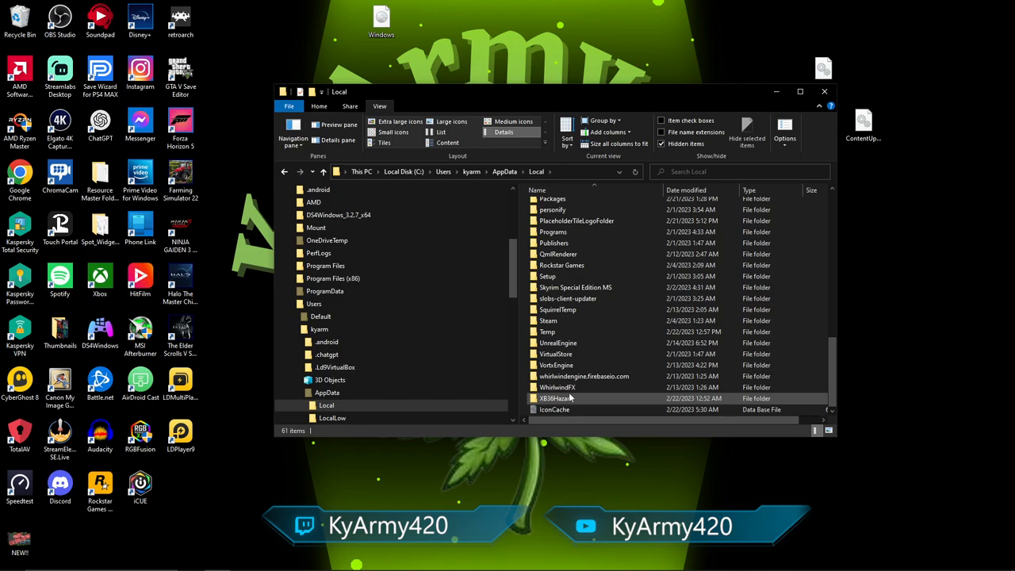
pyautogui.doubleClick(572, 398)
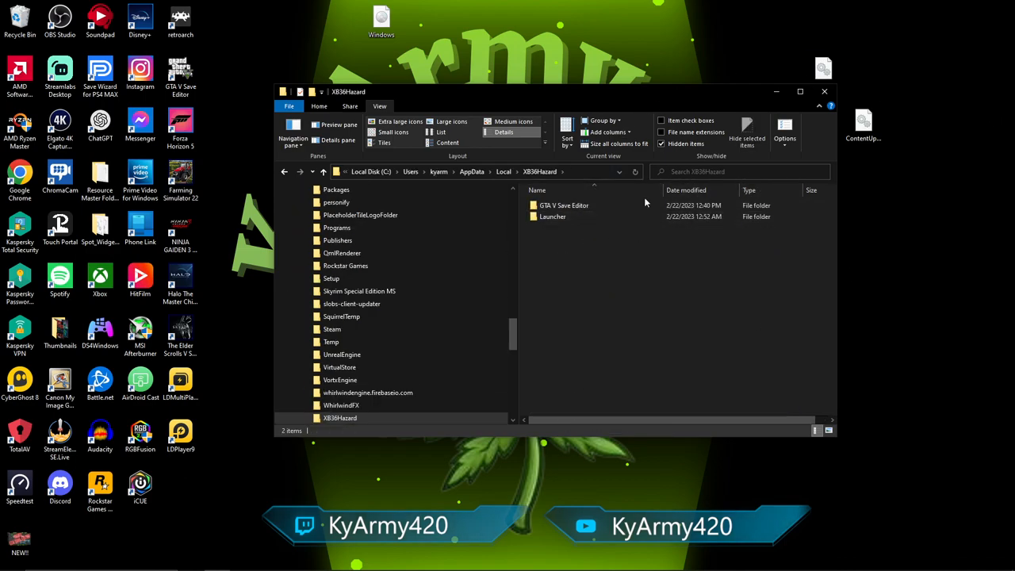
pyautogui.click(564, 206)
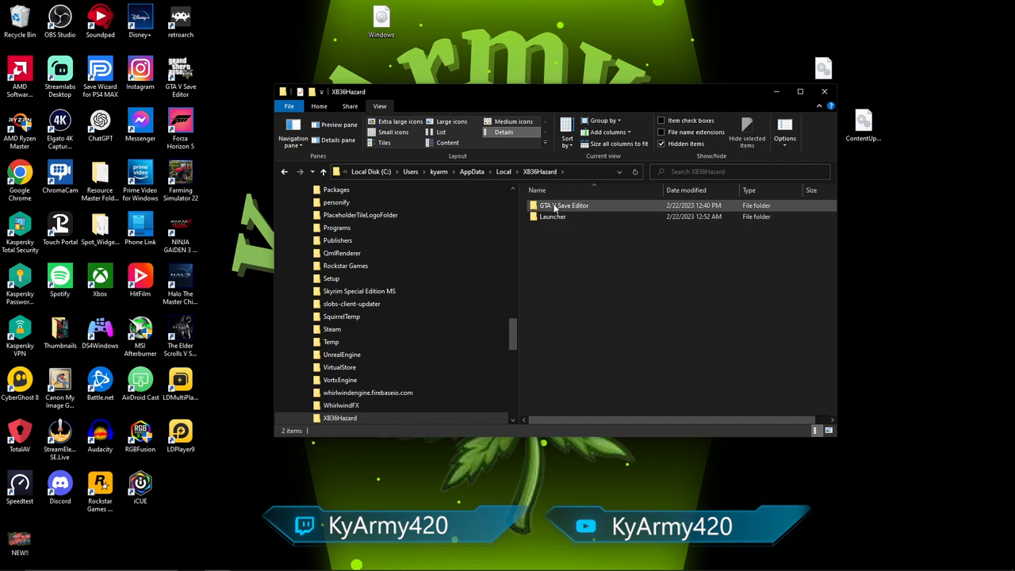
pyautogui.moveTo(552, 216)
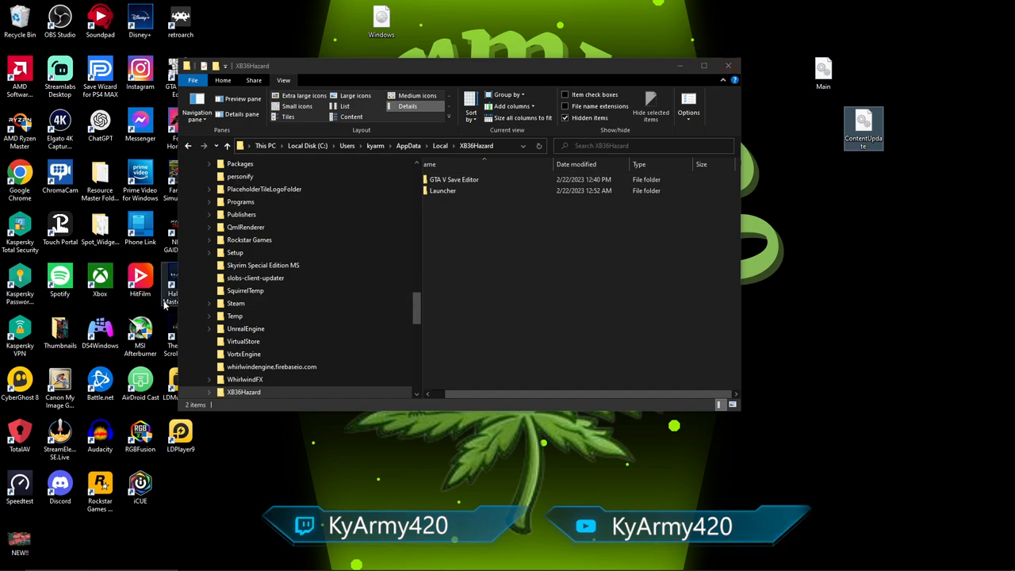
pyautogui.moveTo(171, 316)
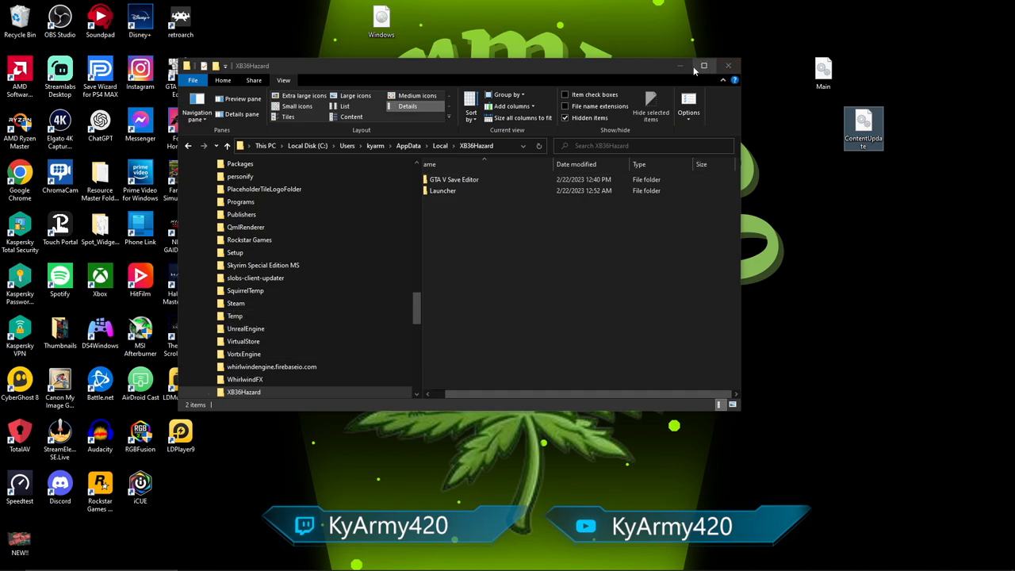
# Step: Start GTA V Save Editor from the XB36Hazard Launcher's Run button, reaching the Recent Files screen
pyautogui.doubleClick(442, 190)
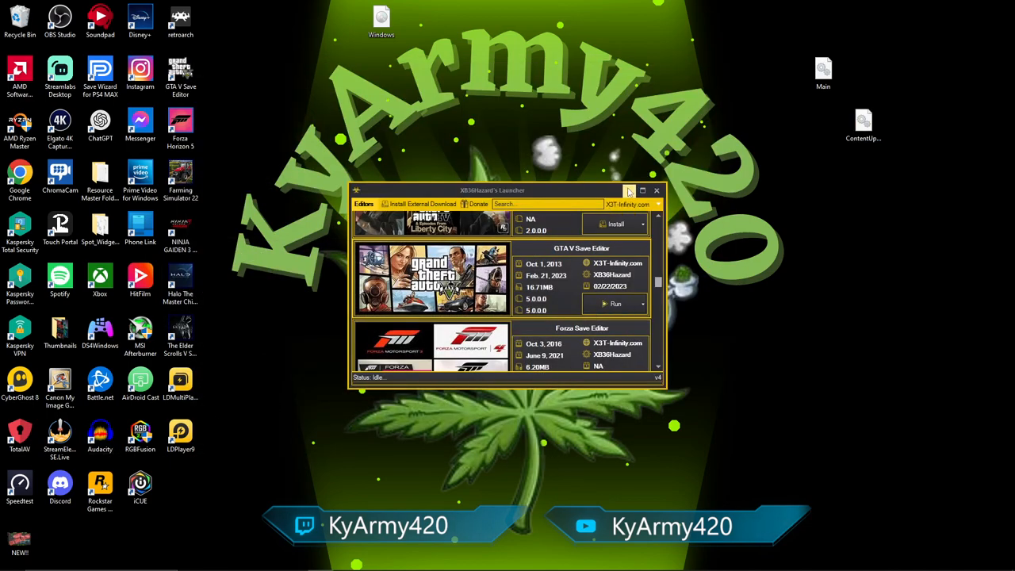
pyautogui.click(656, 191)
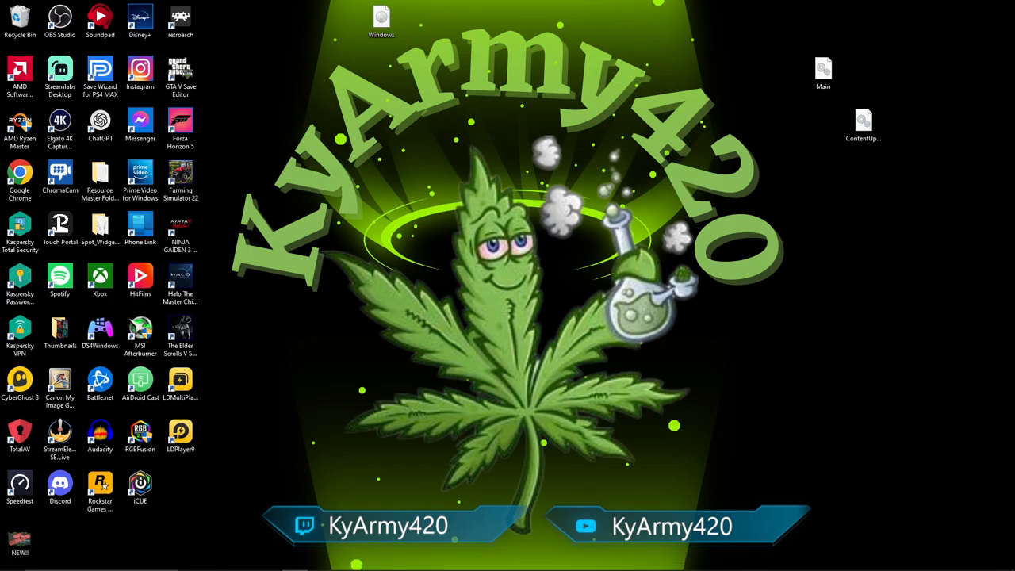
pyautogui.doubleClick(181, 76)
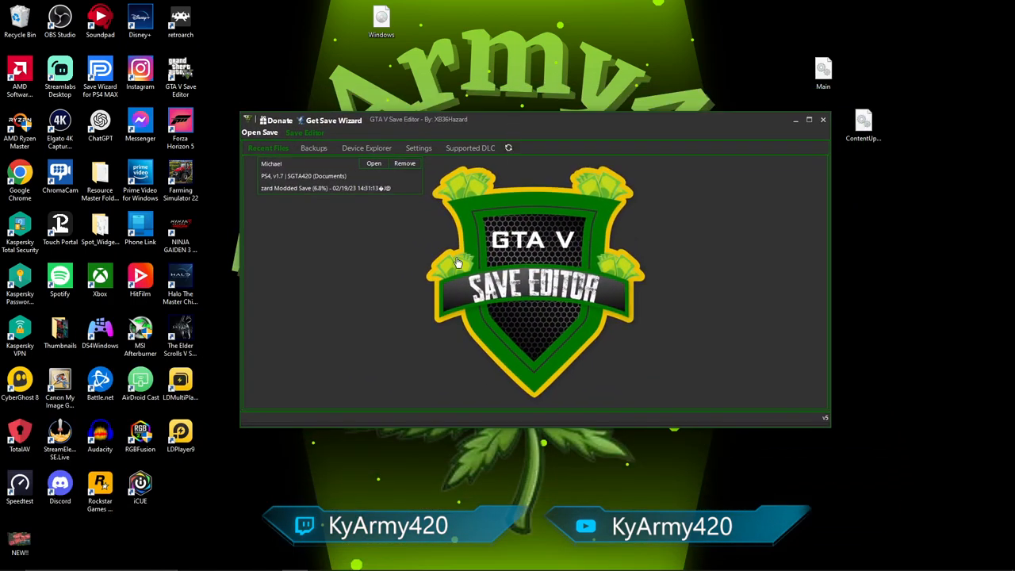
pyautogui.moveTo(713, 216)
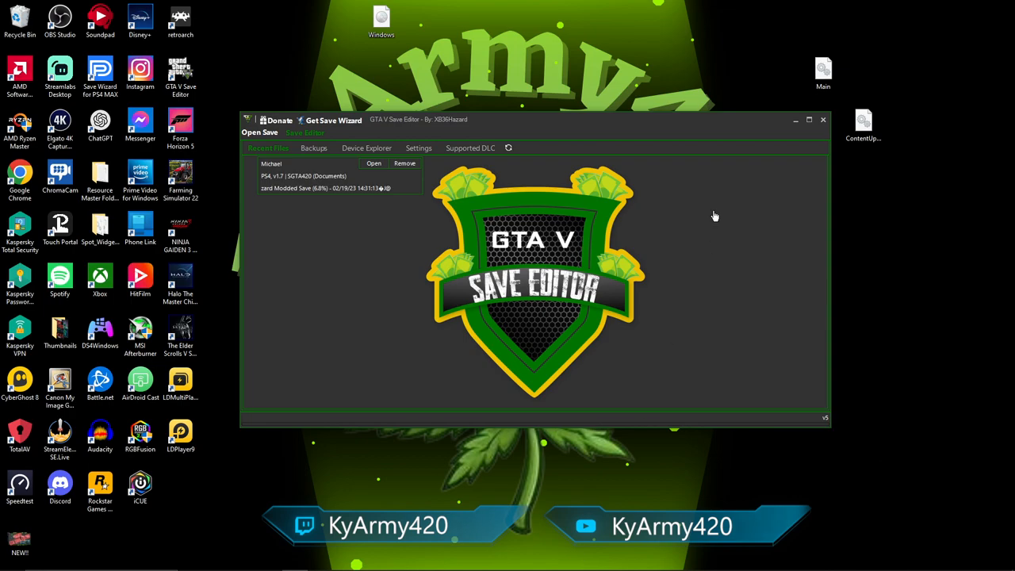
pyautogui.moveTo(506, 336)
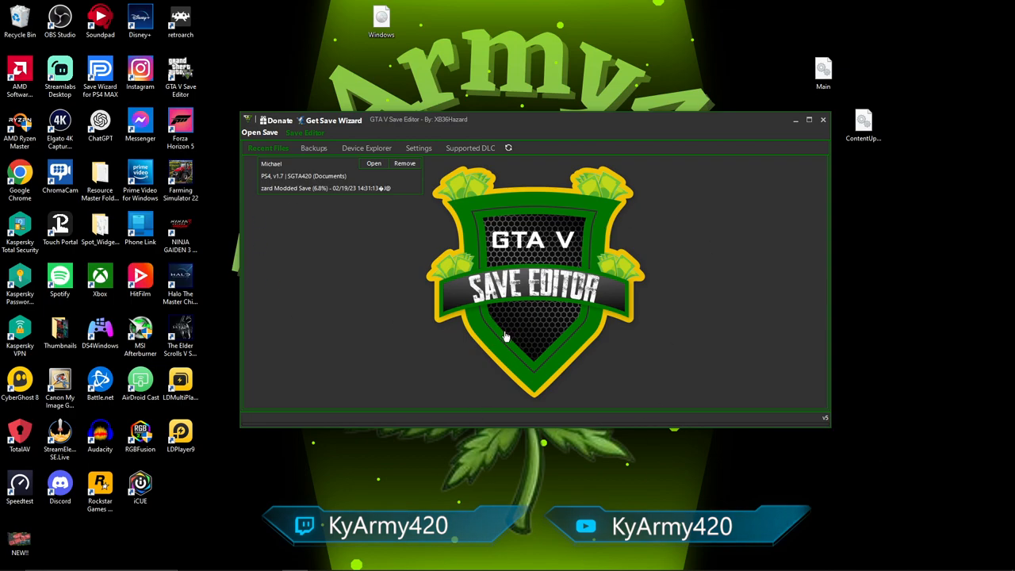
pyautogui.moveTo(615, 380)
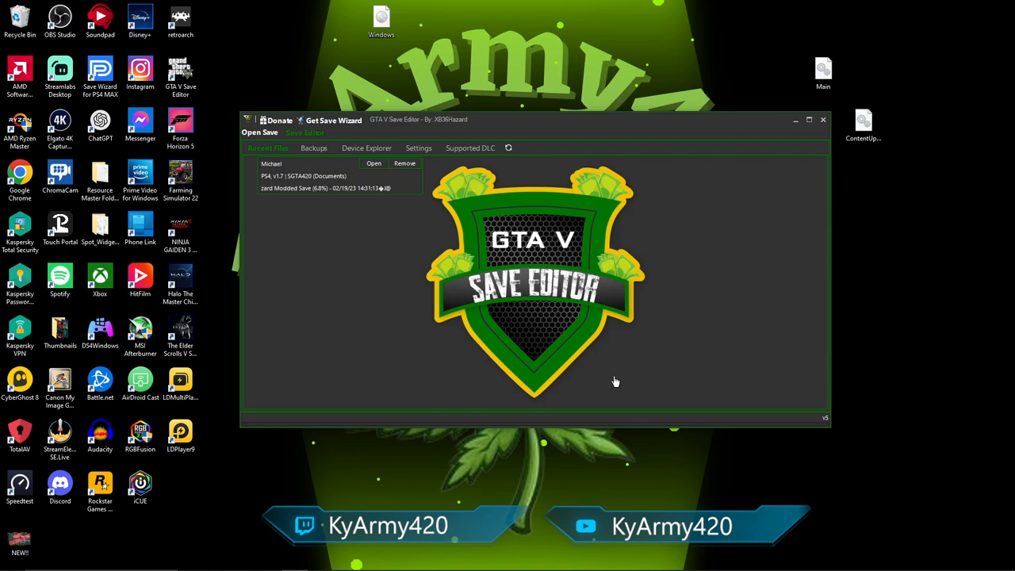
pyautogui.moveTo(356, 130)
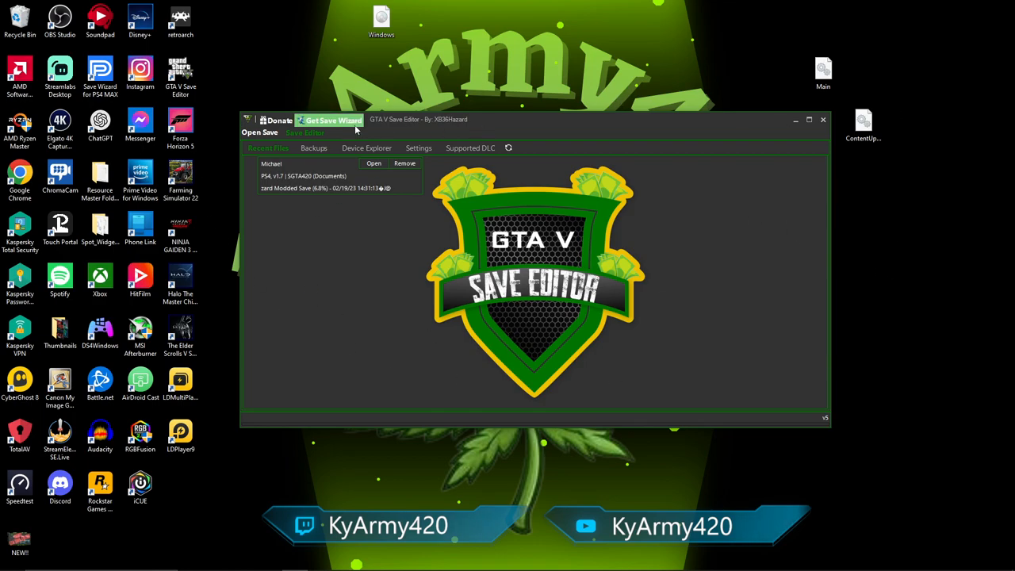
pyautogui.moveTo(531, 399)
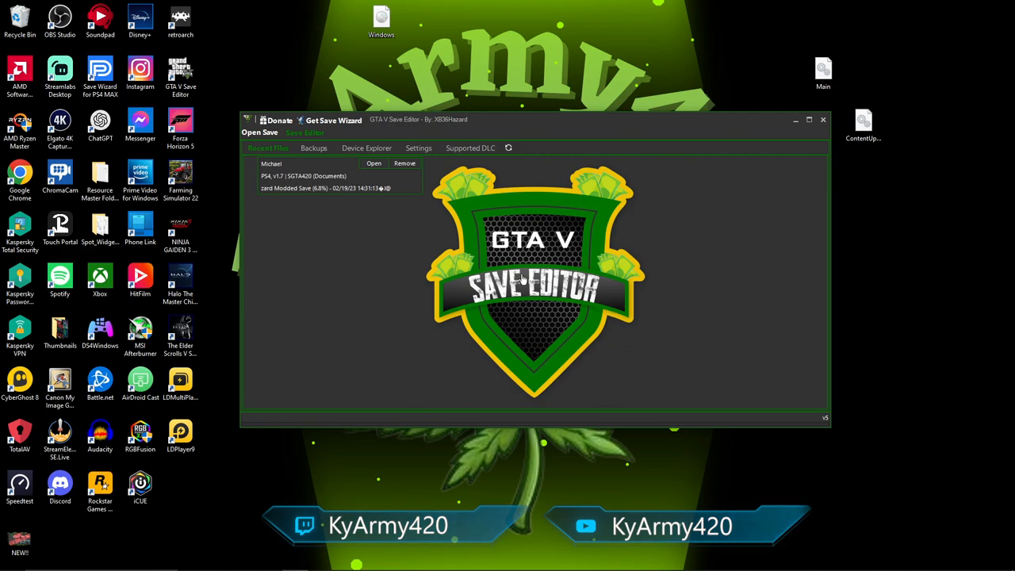
# Step: Load the recent Modded Save, answer the Make Backup prompt, and view its Garage vehicles
pyautogui.click(374, 163)
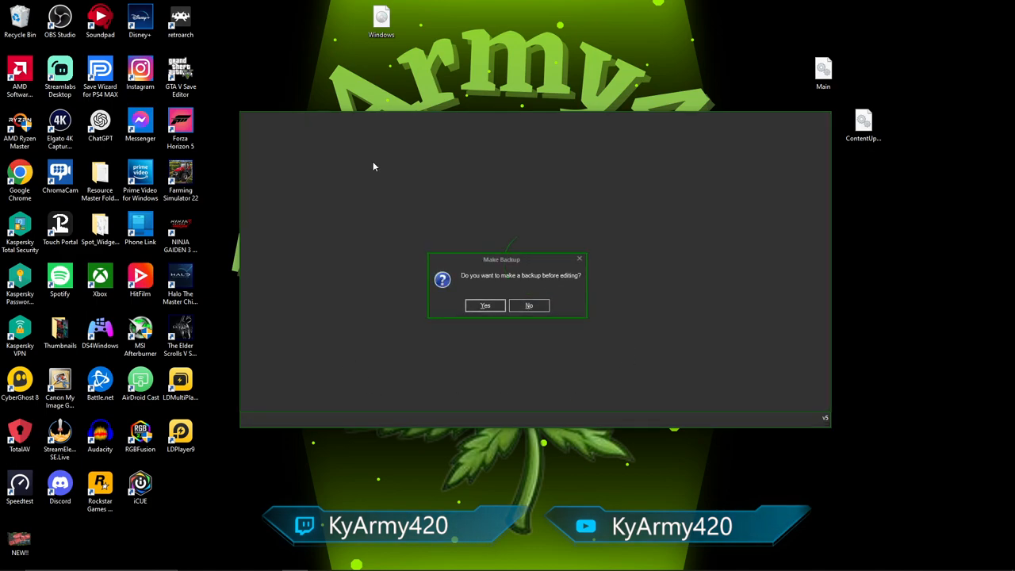
pyautogui.click(527, 304)
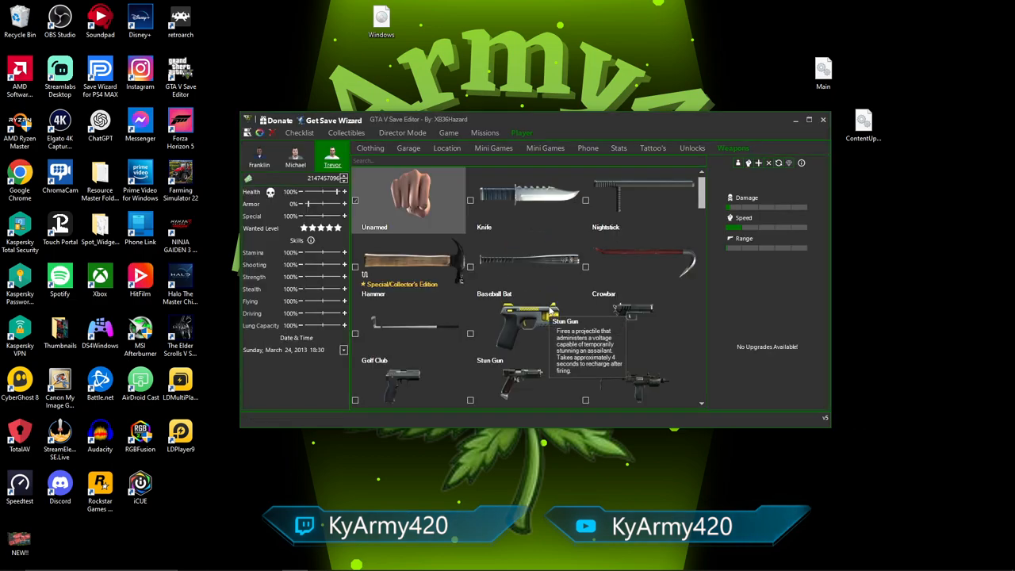
pyautogui.moveTo(420, 146)
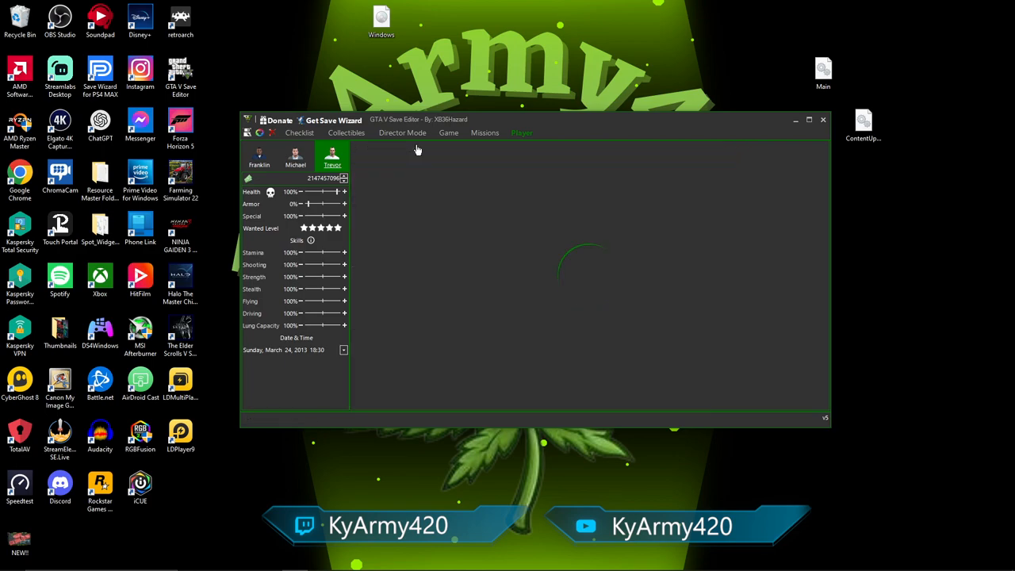
pyautogui.click(409, 149)
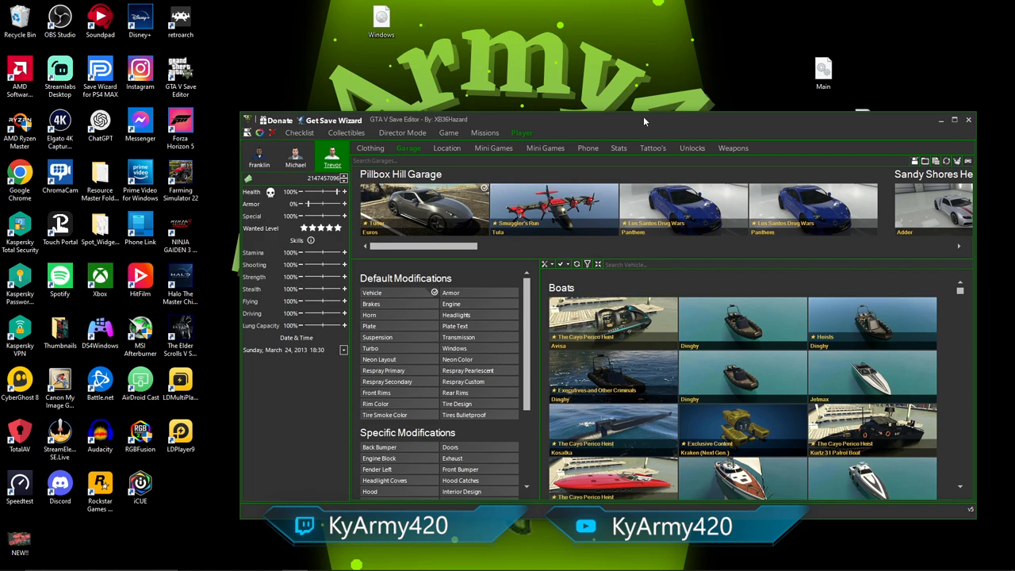
pyautogui.moveTo(643, 121); pyautogui.dragTo(531, 82)
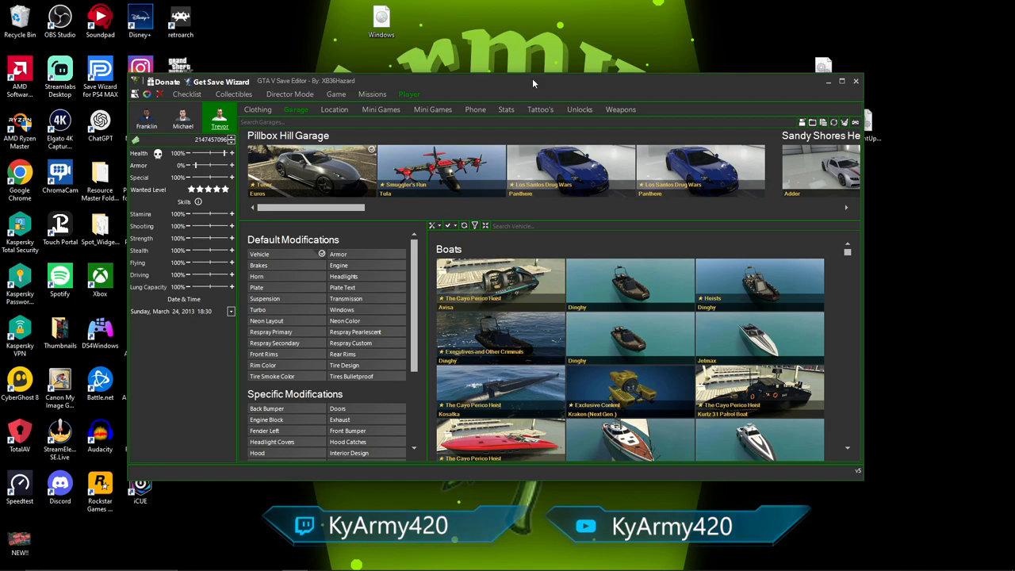
pyautogui.moveTo(564, 87)
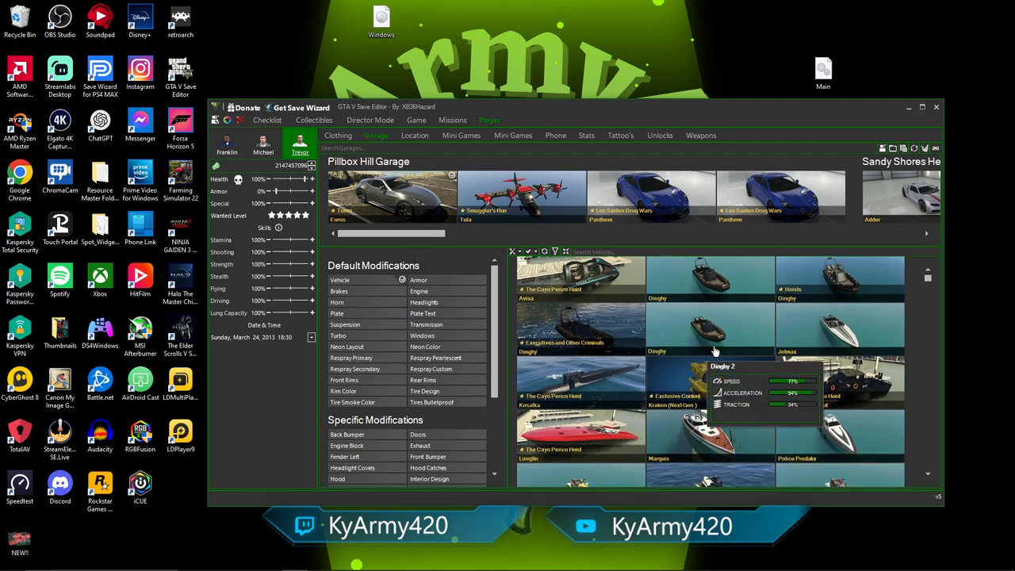
pyautogui.moveTo(929, 286)
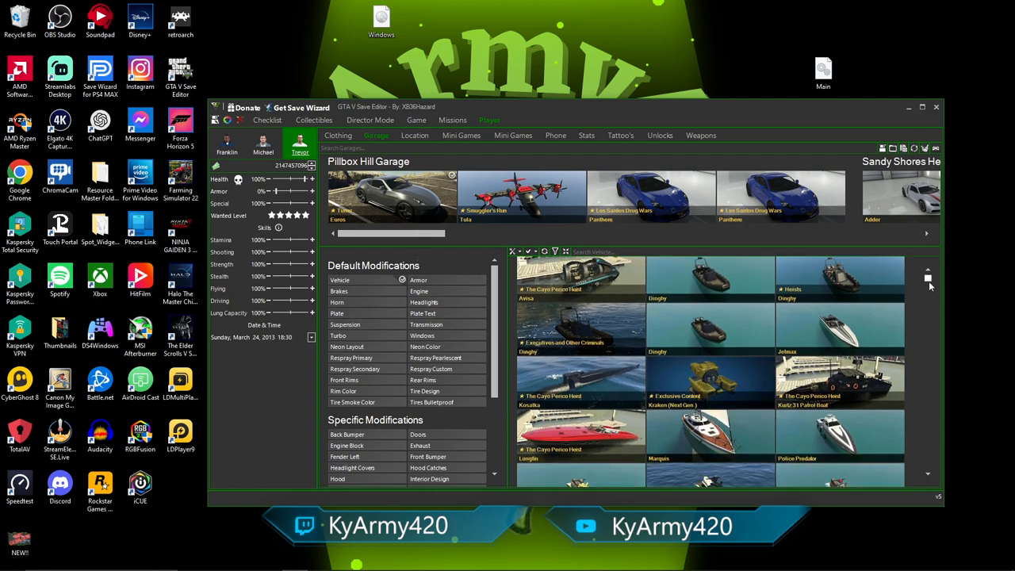
pyautogui.scroll(3)
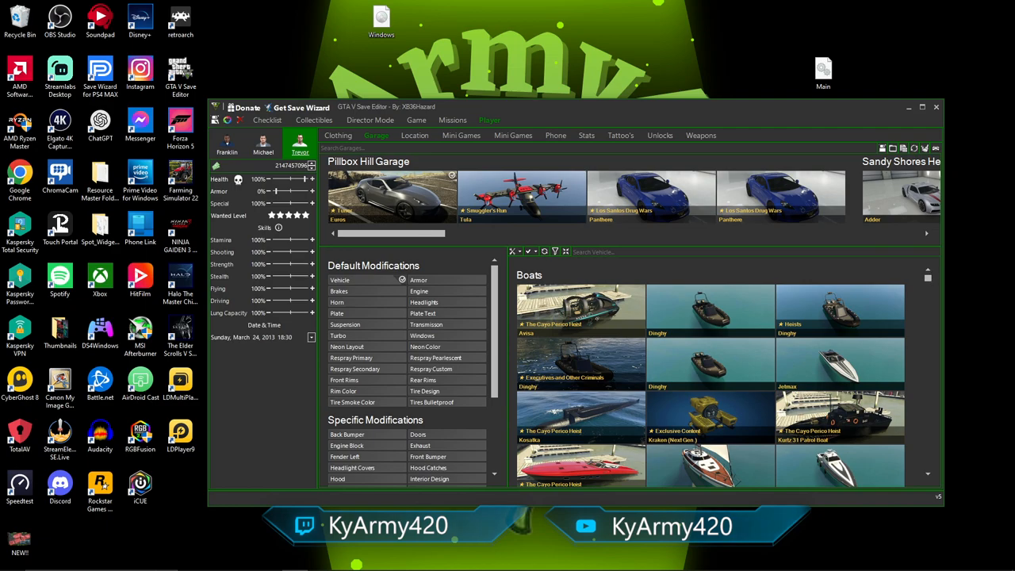